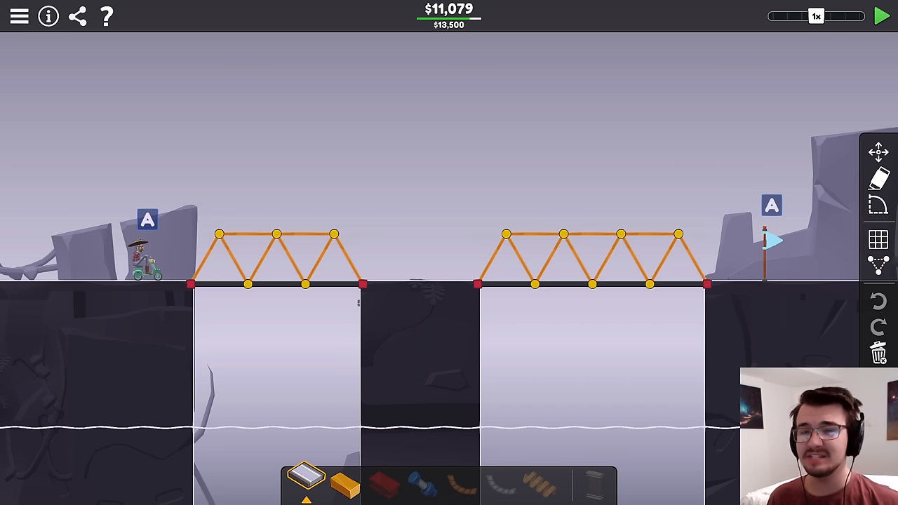
# Test the bridge for member stress, then begin adding wood at the top of the right truss
pyautogui.click(879, 13)
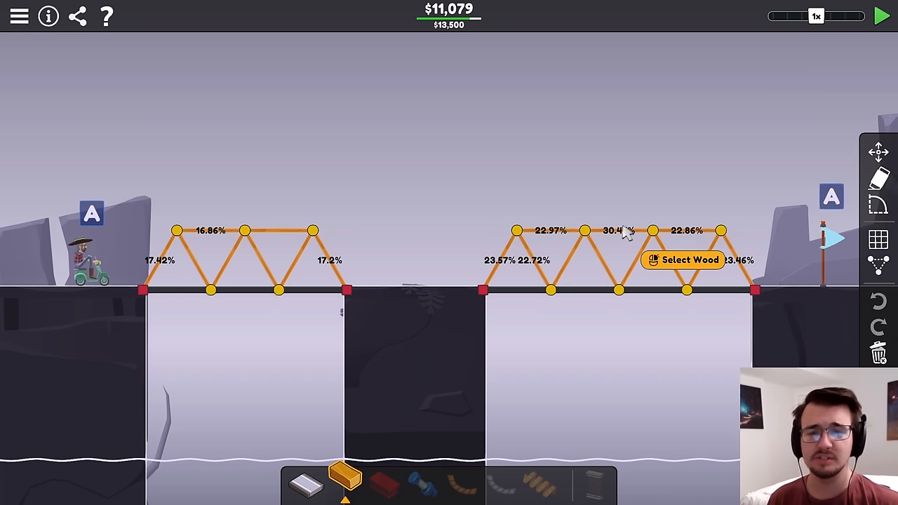
pyautogui.click(624, 231)
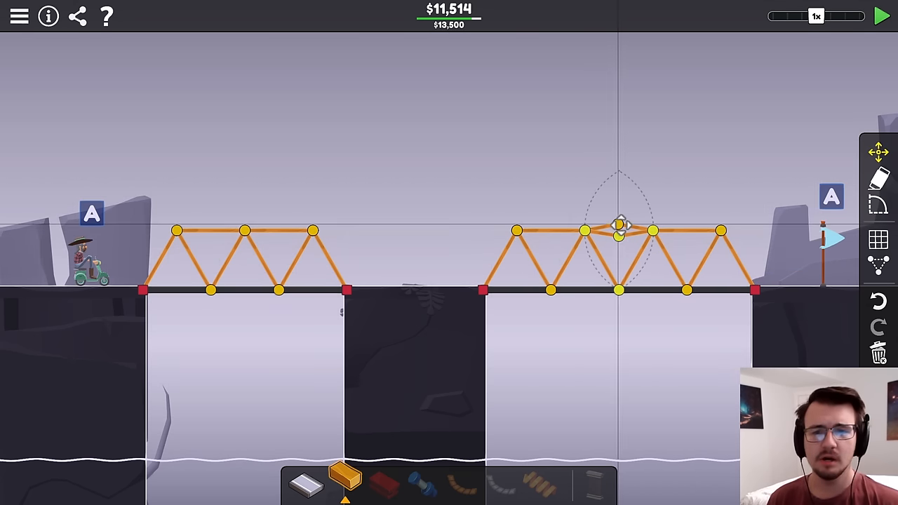
# Place a wood joint atop the right truss to start reworking the right span
pyautogui.click(879, 14)
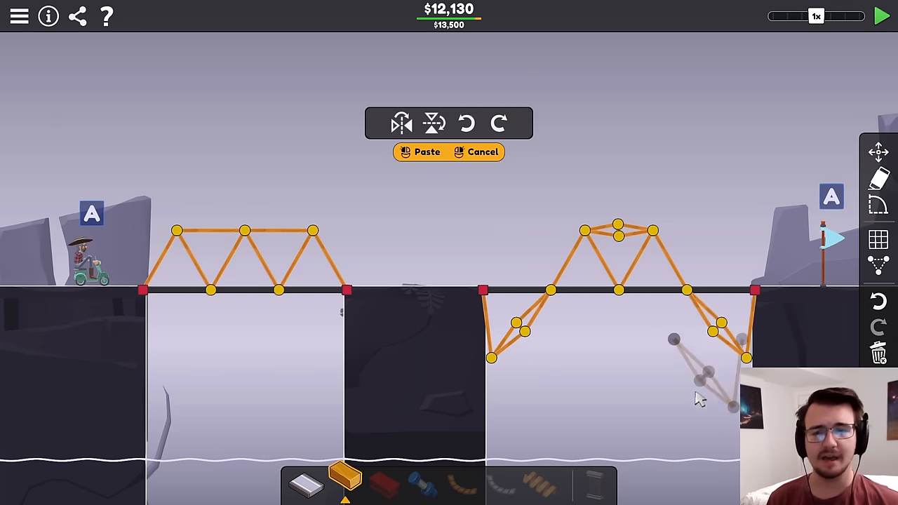
# Place the copied supports and a wood brace under the right deck end, passing at $13,262
pyautogui.click(878, 11)
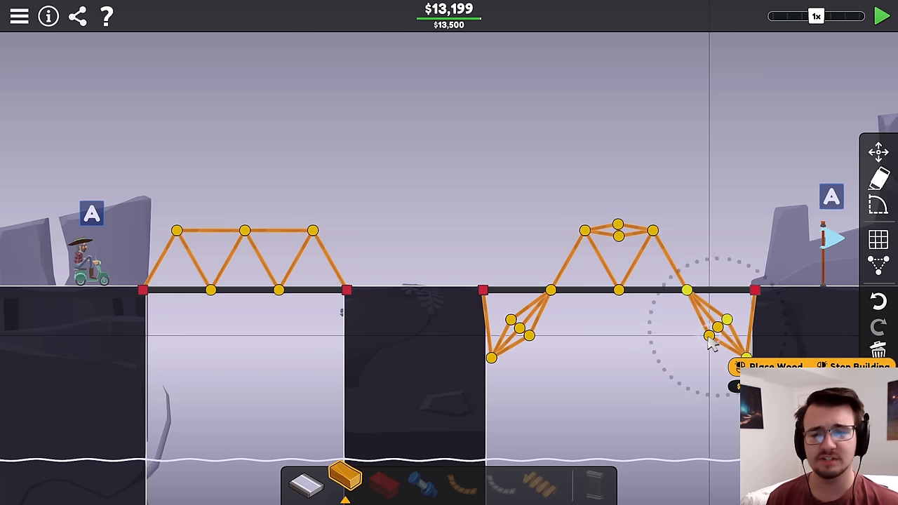
pyautogui.click(881, 14)
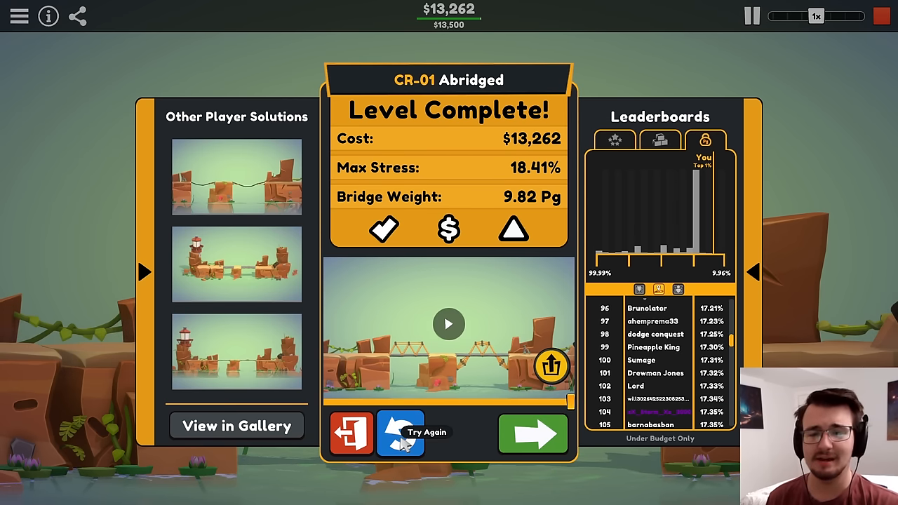
# Return to editing and add wood braces under the left span's deck, reaching $13,370
pyautogui.click(400, 432)
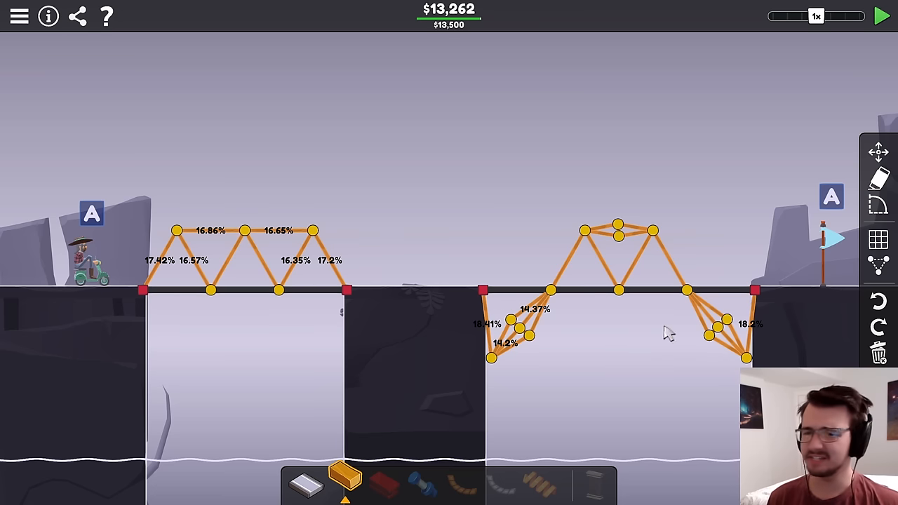
pyautogui.click(485, 315)
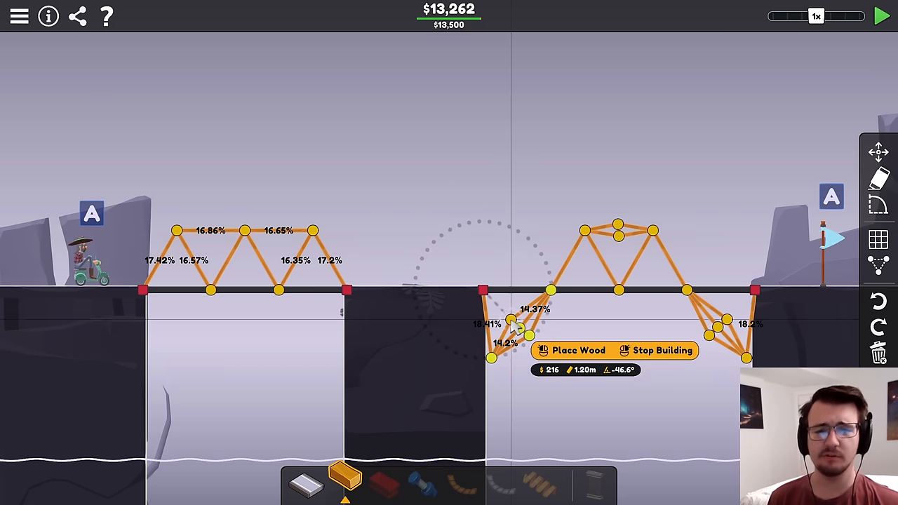
pyautogui.click(747, 295)
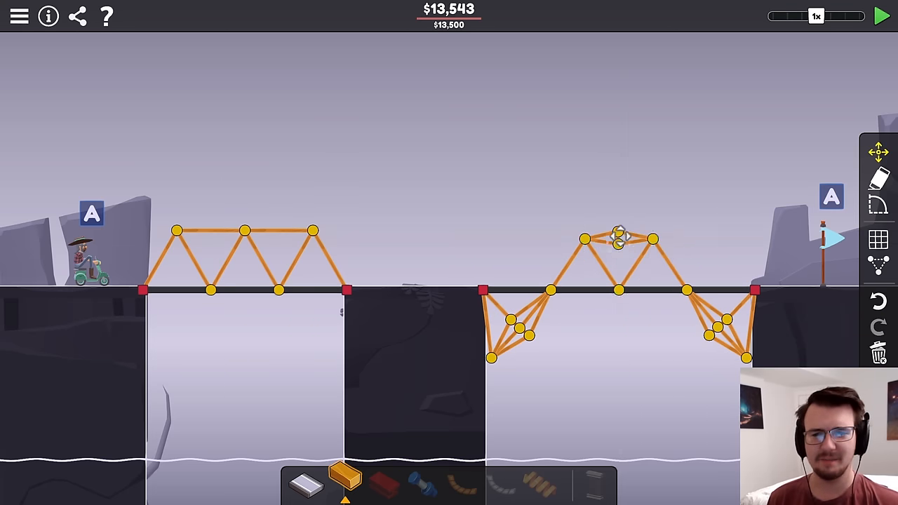
pyautogui.click(879, 15)
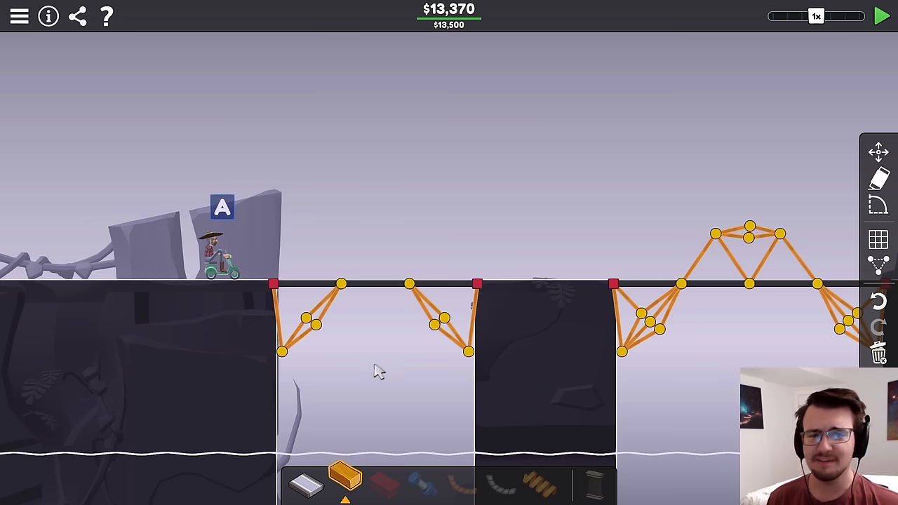
# Run the vehicle across the reworked bridge and continue to CR-02 Unabridged
pyautogui.click(880, 14)
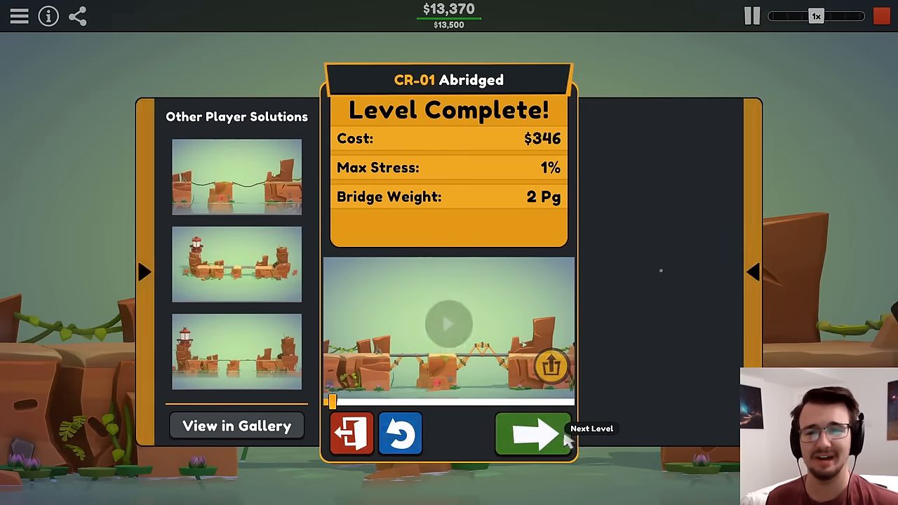
pyautogui.click(534, 433)
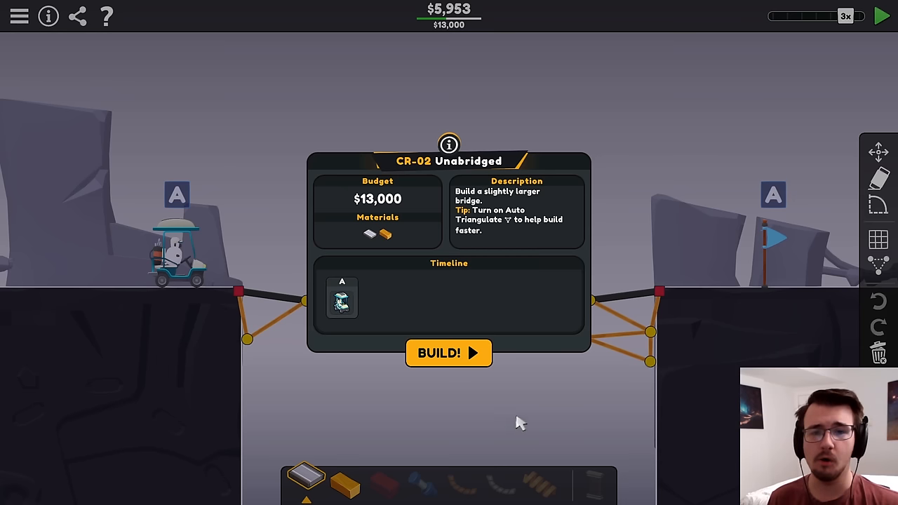
# Build wood trusses above and below the Unabridged deck and run the vehicle, passing at $12,874
pyautogui.click(449, 354)
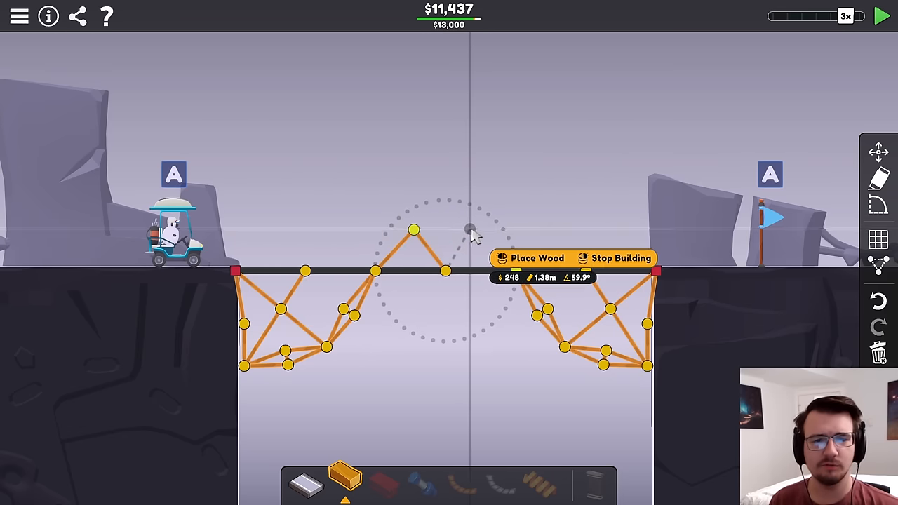
pyautogui.click(470, 230)
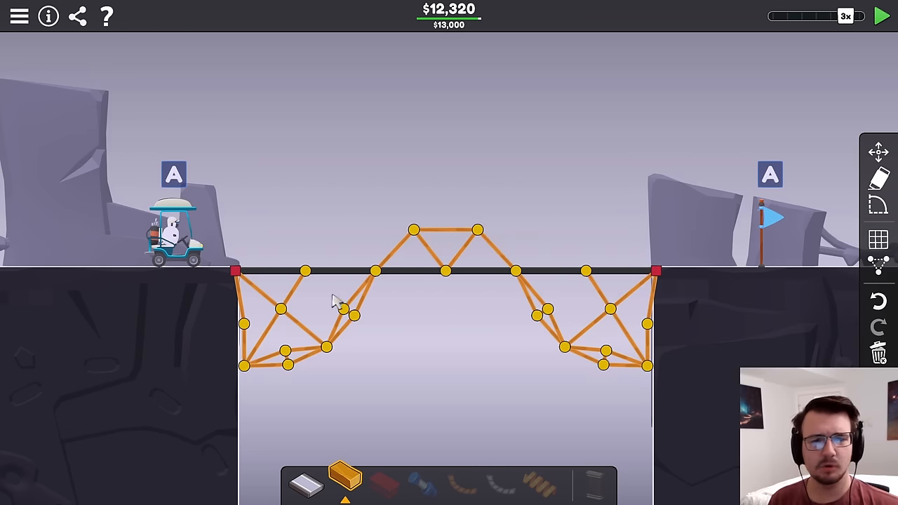
pyautogui.click(324, 362)
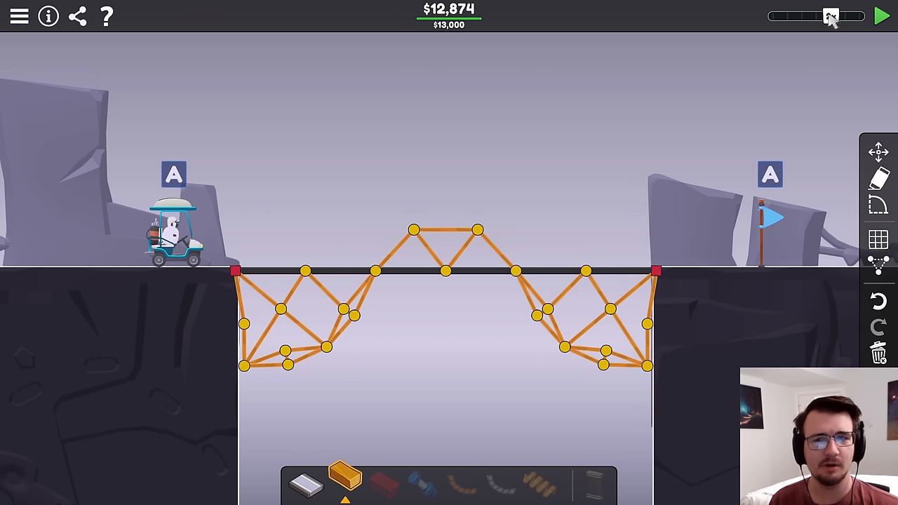
pyautogui.click(880, 14)
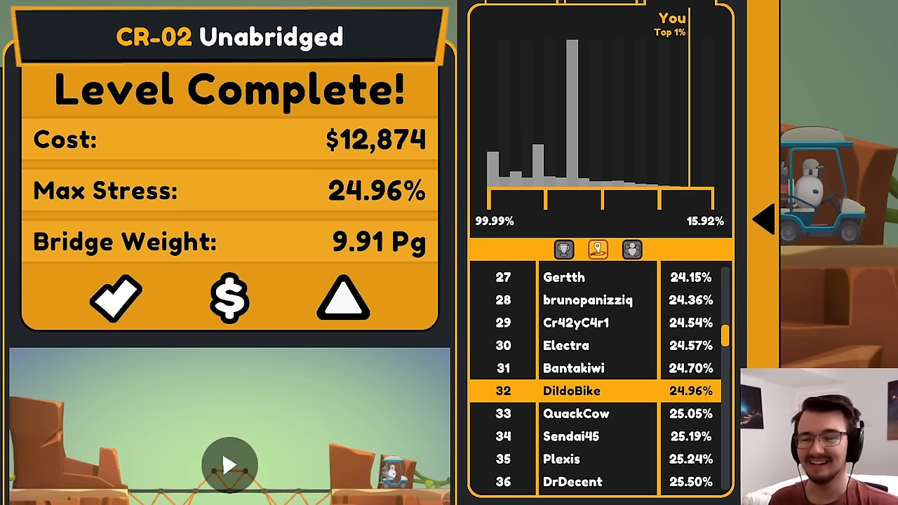
pyautogui.moveTo(428, 432)
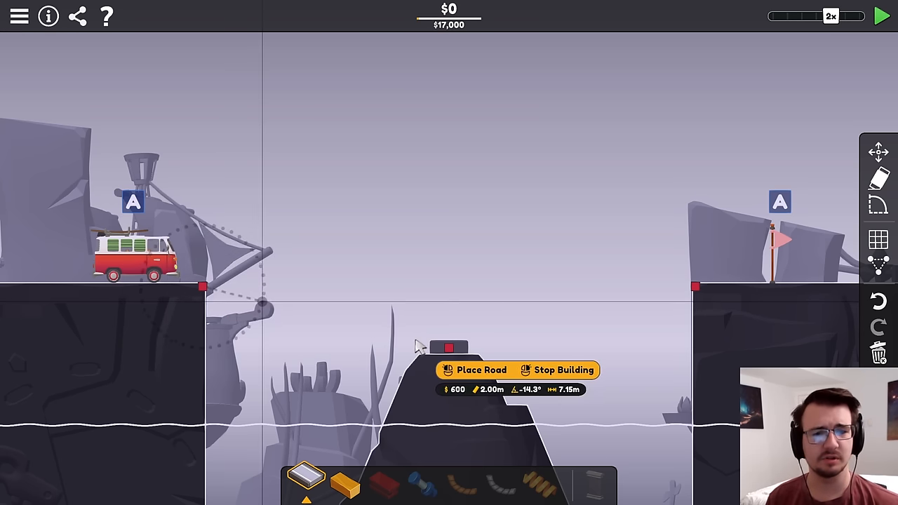
# Lay road to the rock with a wood support below, then paste the mirrored truss on the right half
pyautogui.click(475, 370)
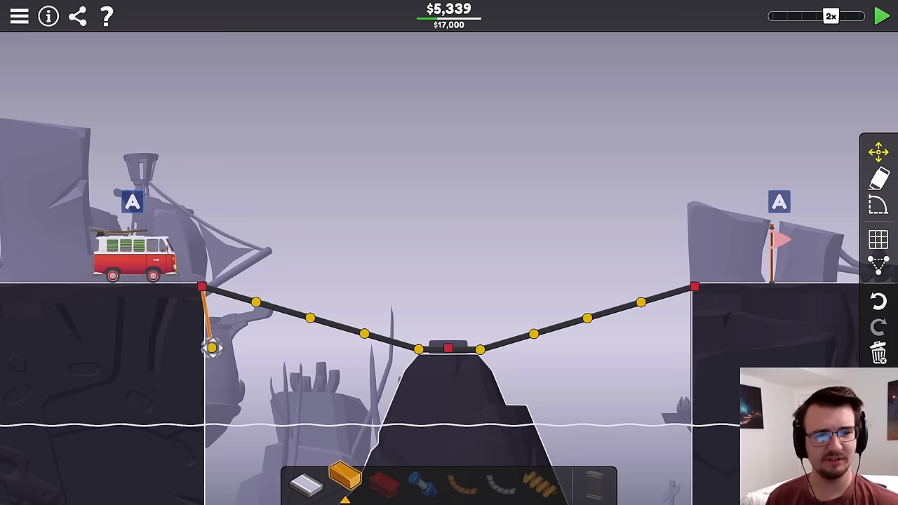
pyautogui.click(211, 349)
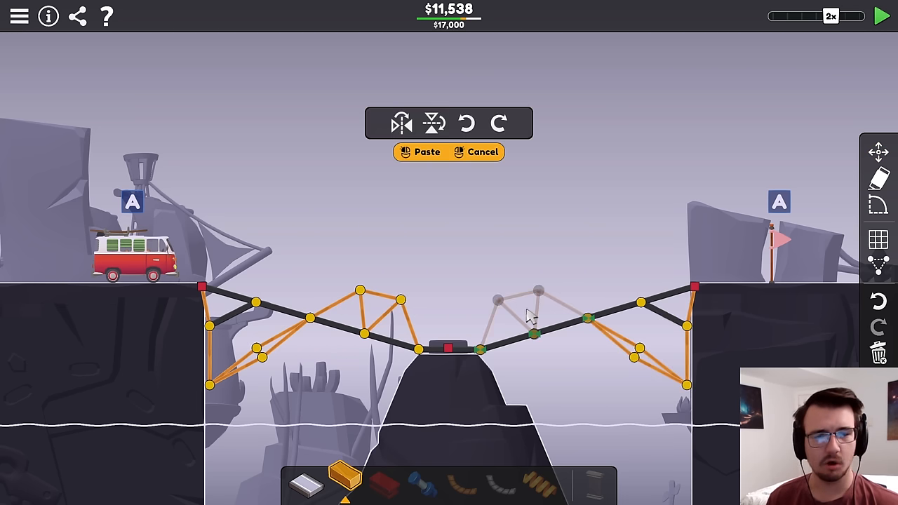
pyautogui.click(878, 14)
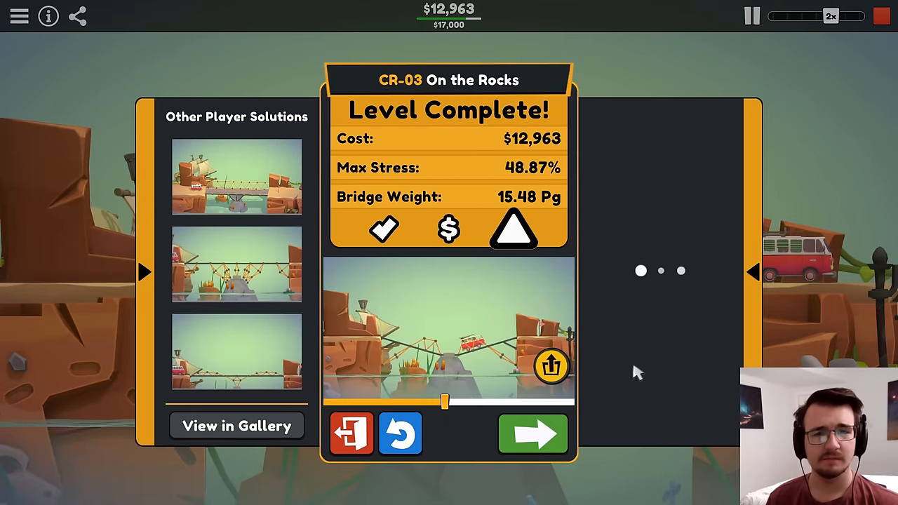
# Check the leaderboard, add a wood member over the central rock and test it briefly
pyautogui.click(534, 433)
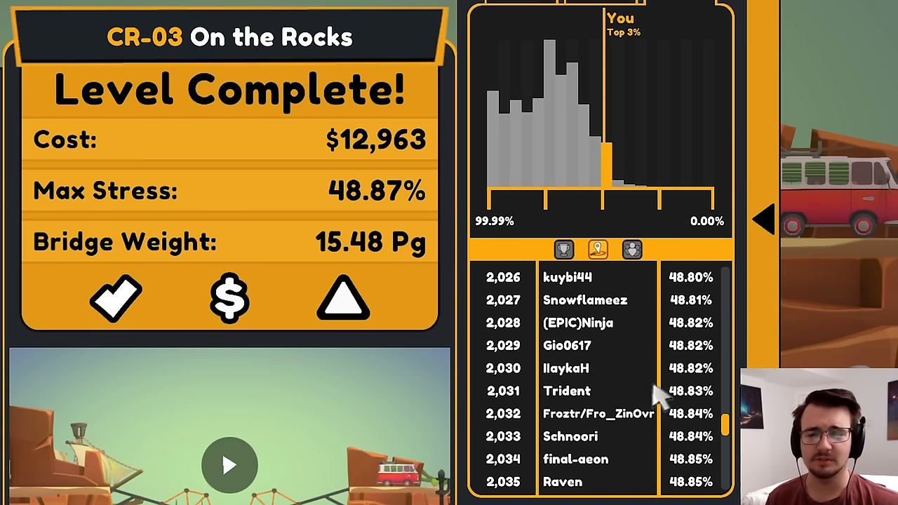
pyautogui.scroll(-3)
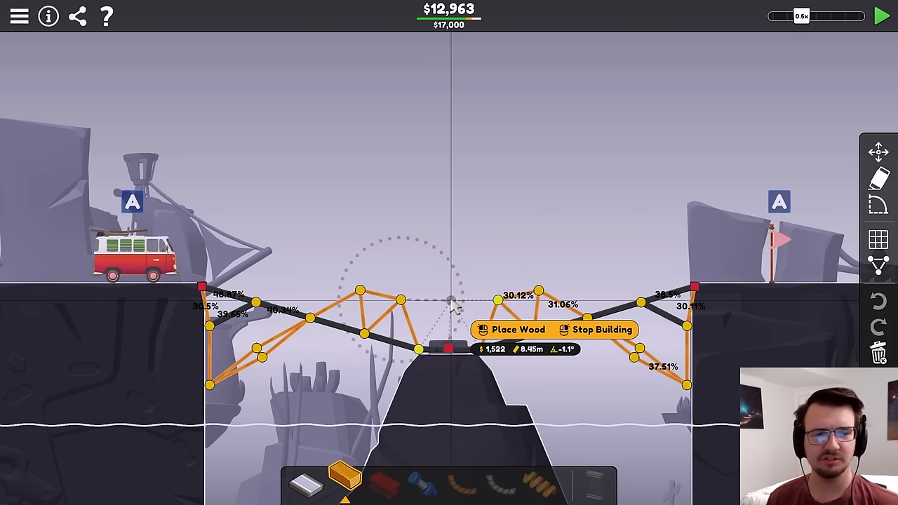
pyautogui.click(880, 12)
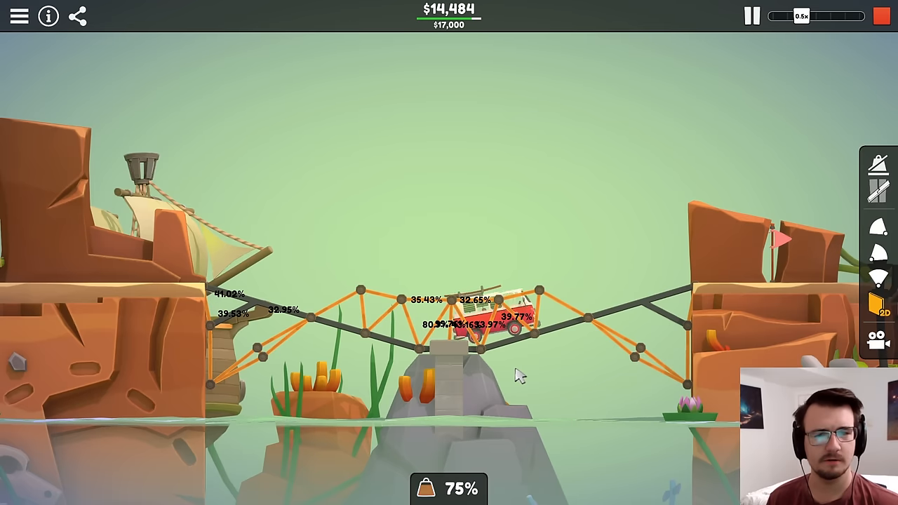
pyautogui.click(881, 17)
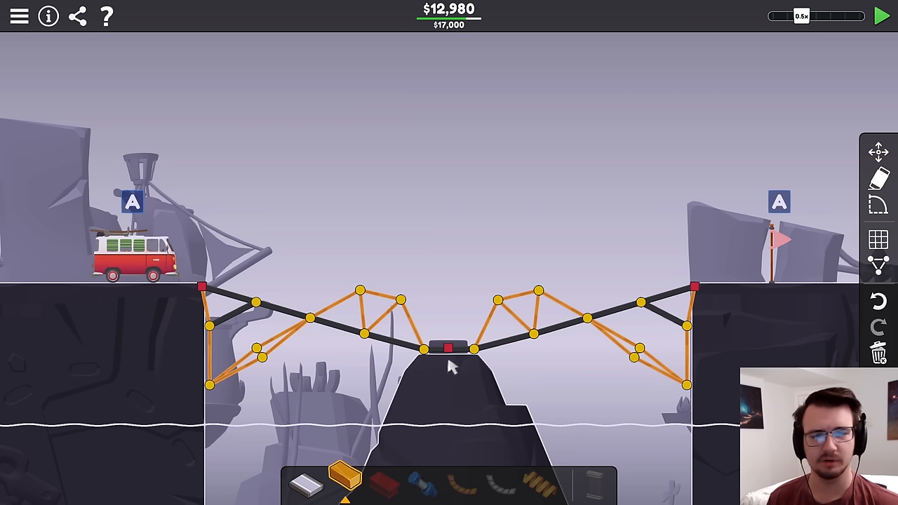
# Test for stress, then add wood braces to the right lower truss, raising cost to $15,640
pyautogui.click(880, 14)
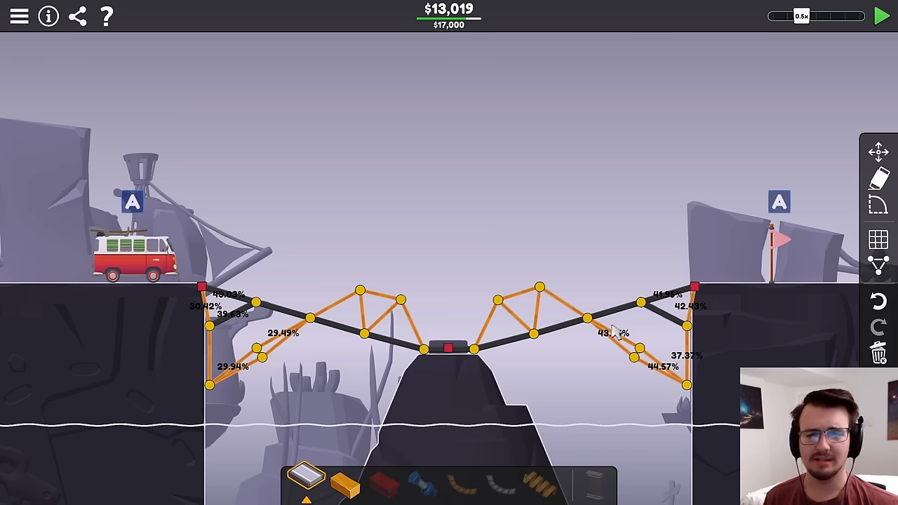
pyautogui.click(587, 331)
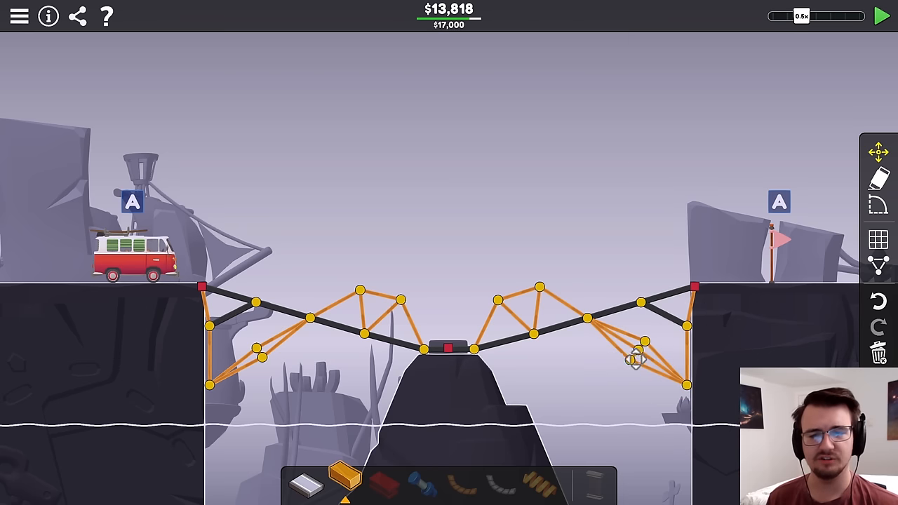
pyautogui.click(881, 12)
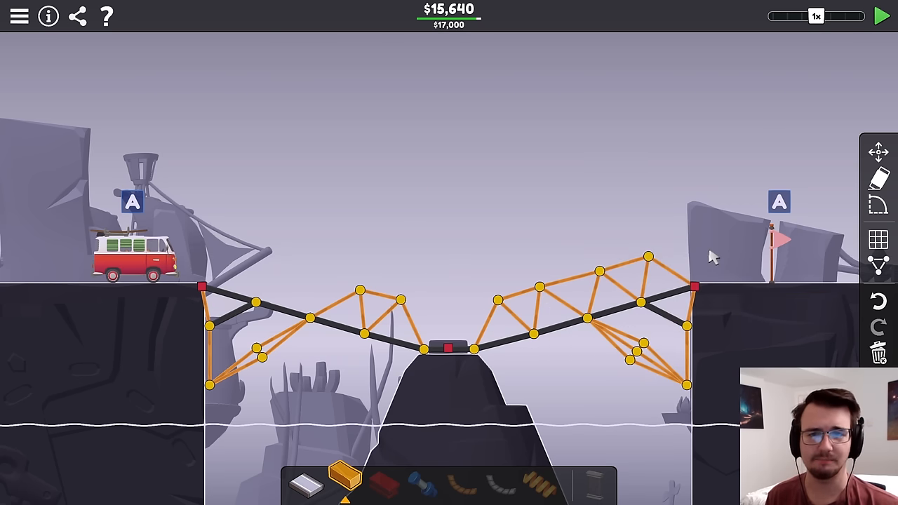
# Copy the right arch mirrored onto the left half, connect it with wood and pass at $16,080
pyautogui.click(879, 11)
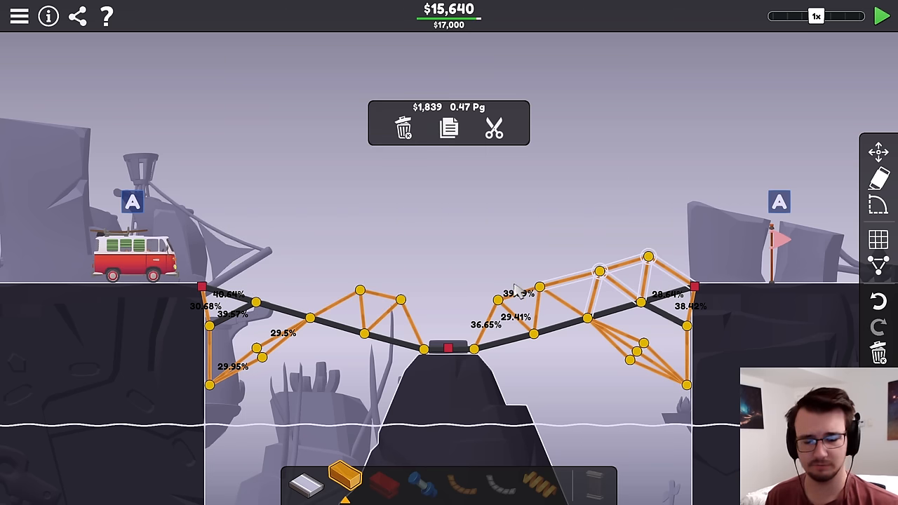
pyautogui.click(449, 130)
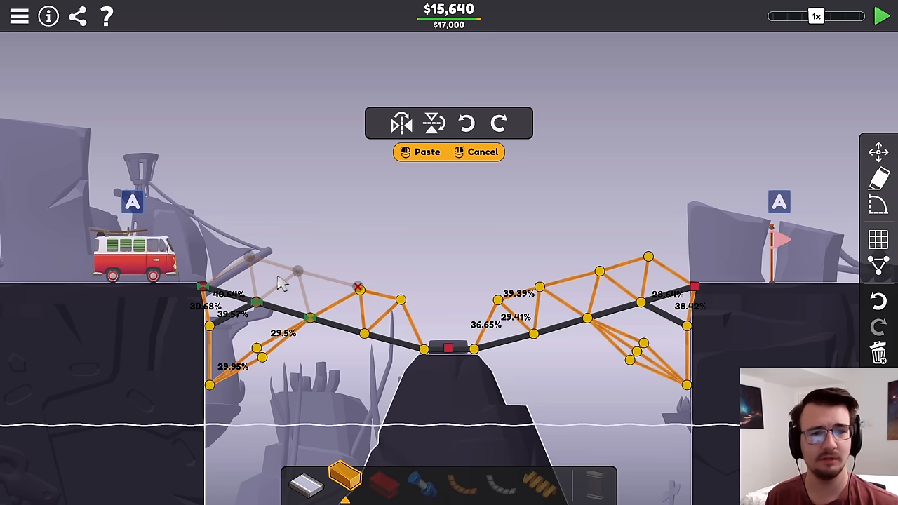
pyautogui.click(424, 151)
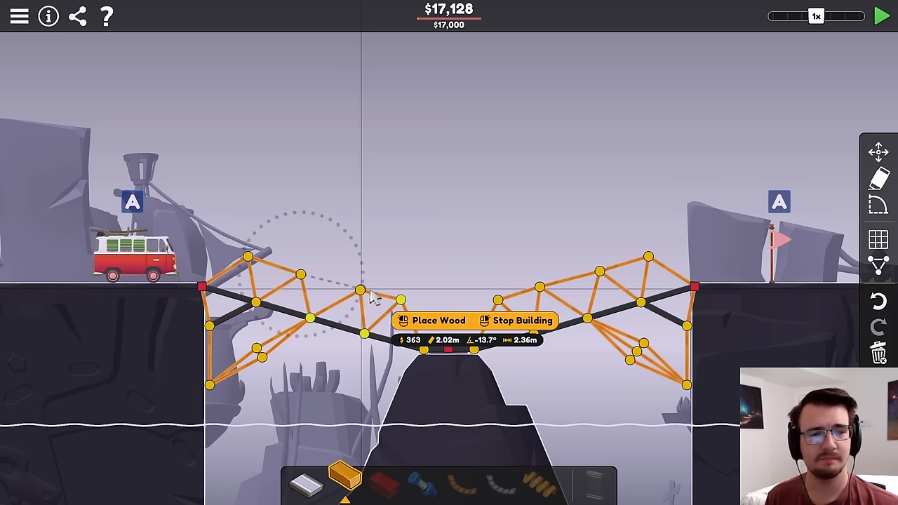
pyautogui.click(419, 320)
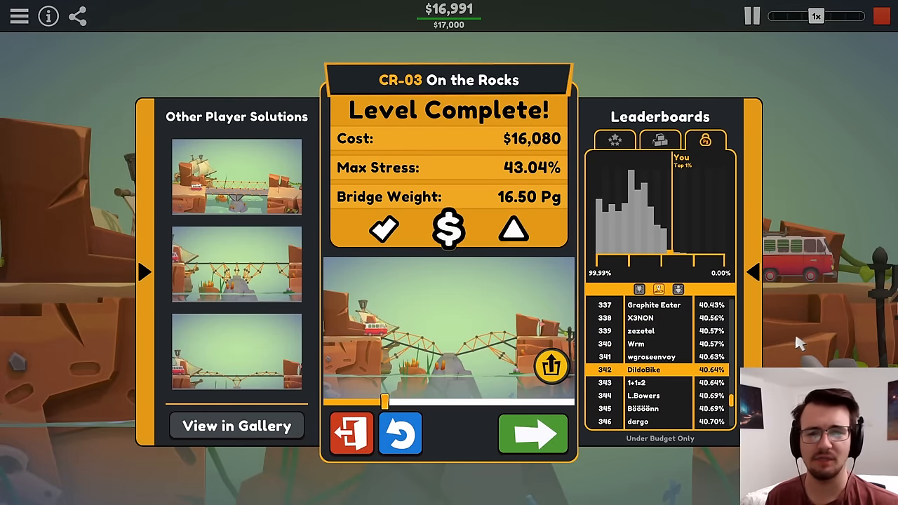
pyautogui.click(400, 434)
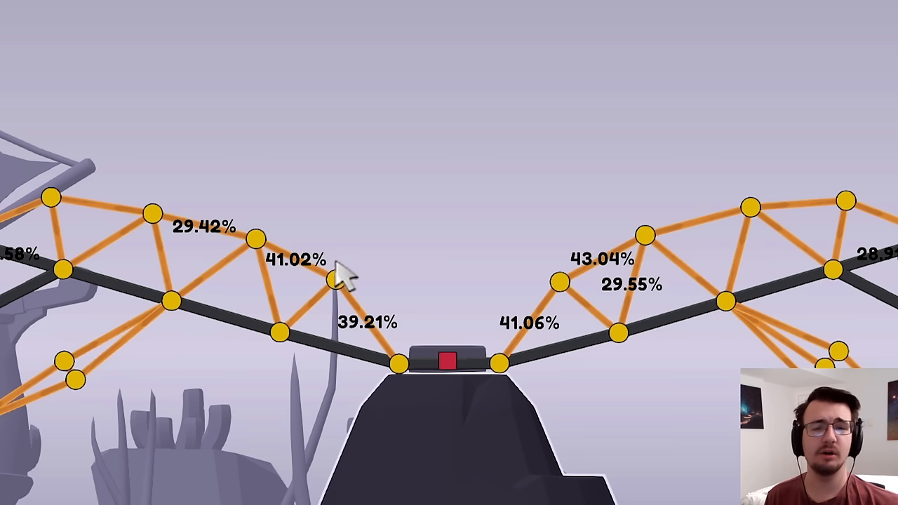
pyautogui.moveTo(659, 312)
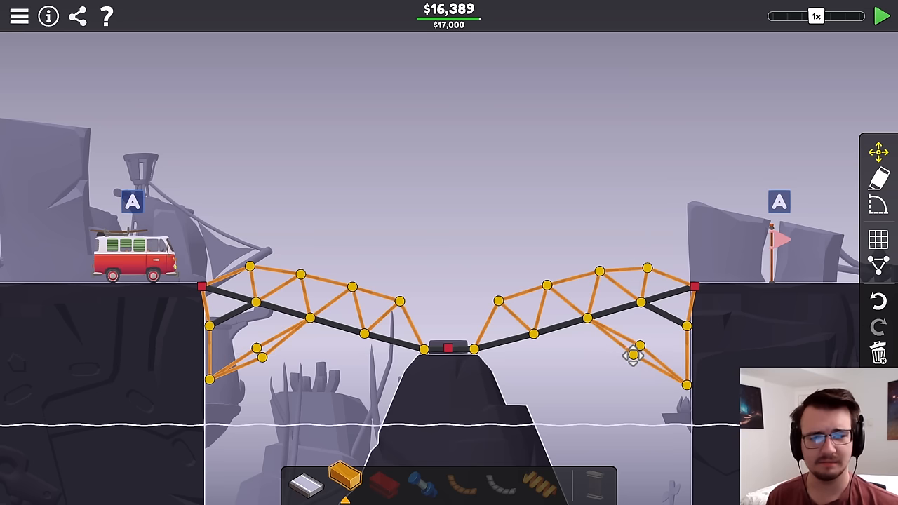
# Shift two right-arch truss joints between brief tests, then rerun the van crossing
pyautogui.click(877, 13)
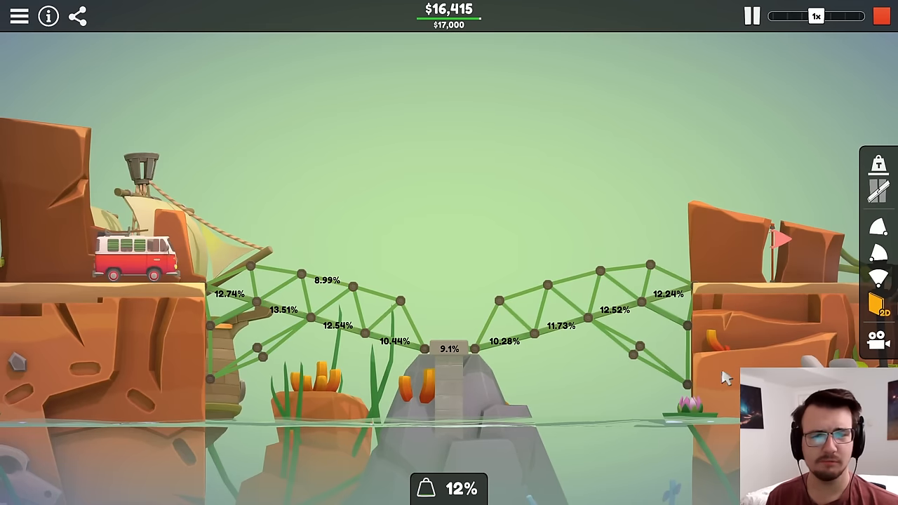
pyautogui.click(777, 17)
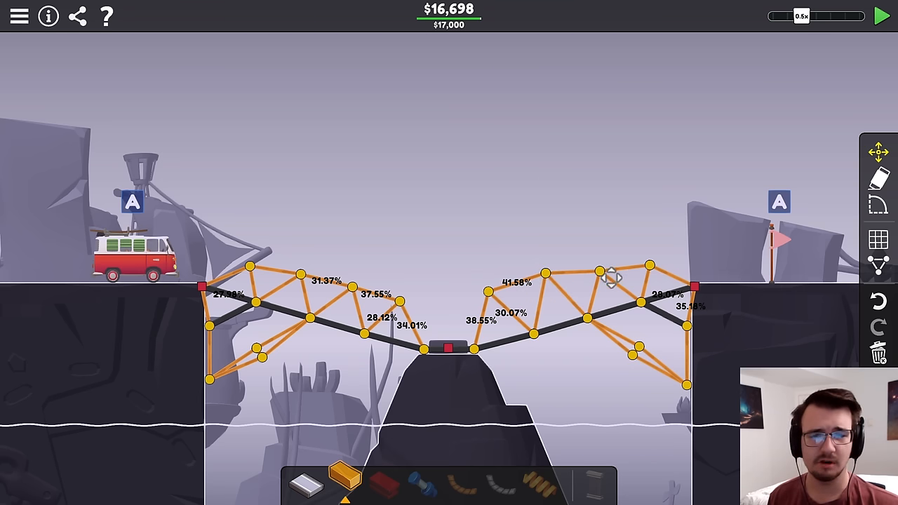
pyautogui.click(881, 14)
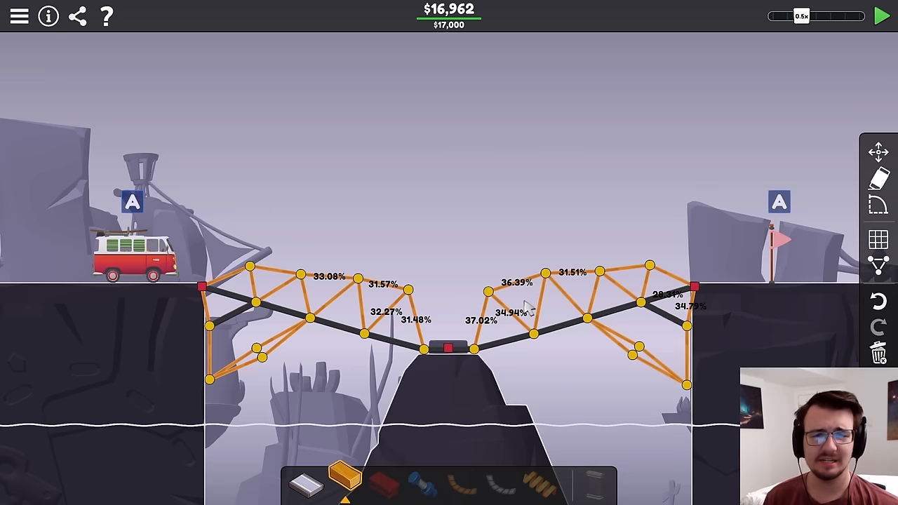
pyautogui.click(488, 306)
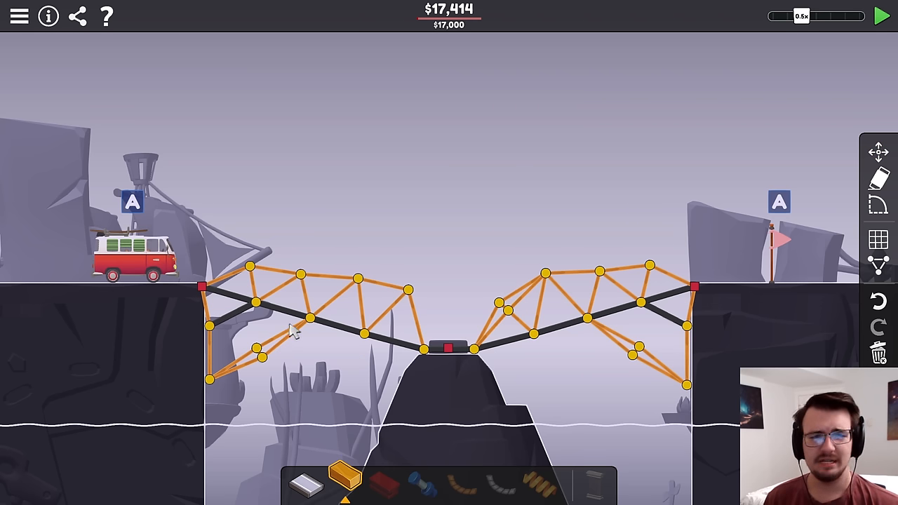
pyautogui.click(878, 12)
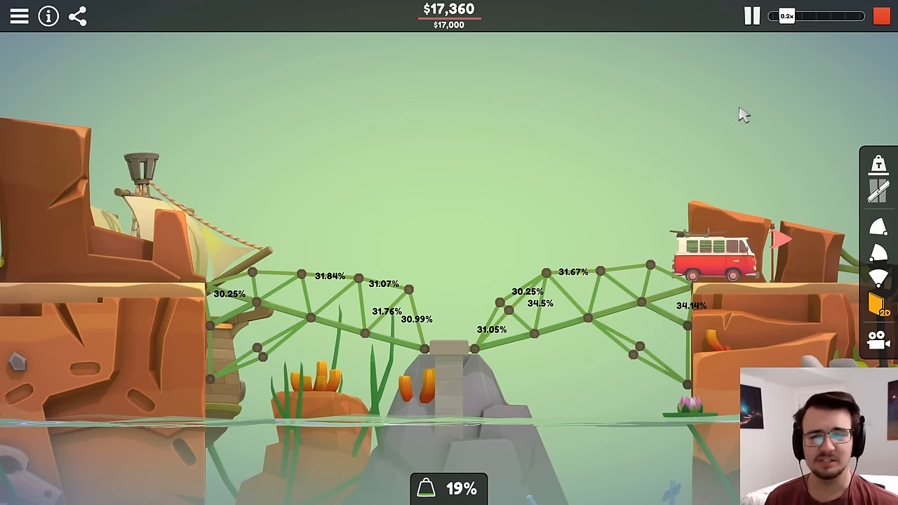
# Move an upper left-arch joint between tests, bringing the bridge under budget to pass at $16,997
pyautogui.click(752, 17)
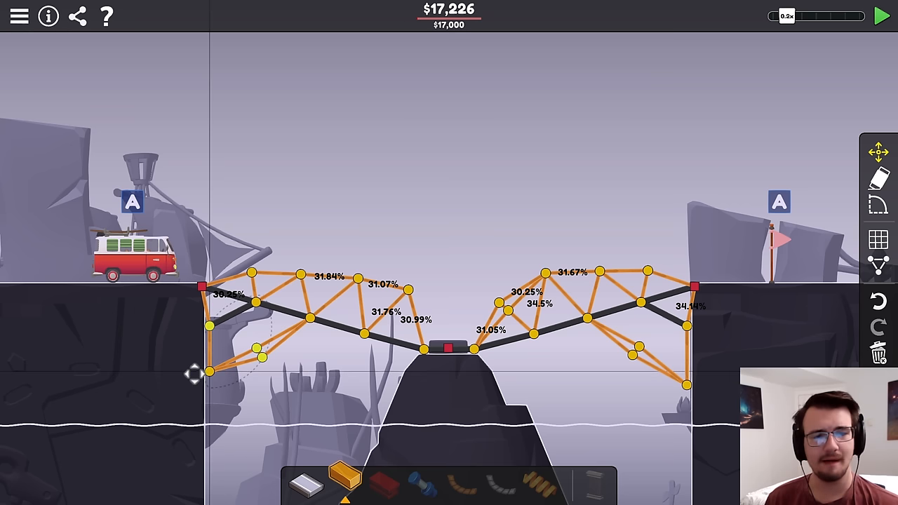
pyautogui.click(878, 14)
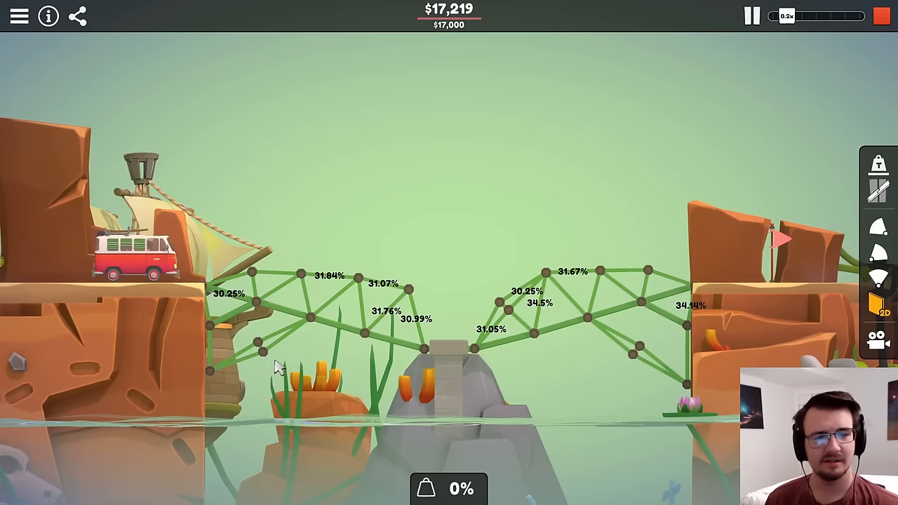
pyautogui.click(817, 17)
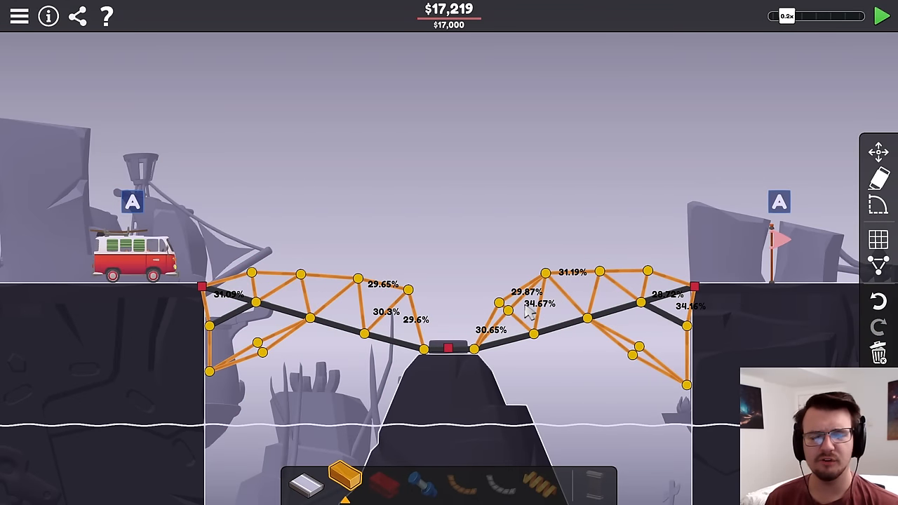
pyautogui.moveTo(544, 350)
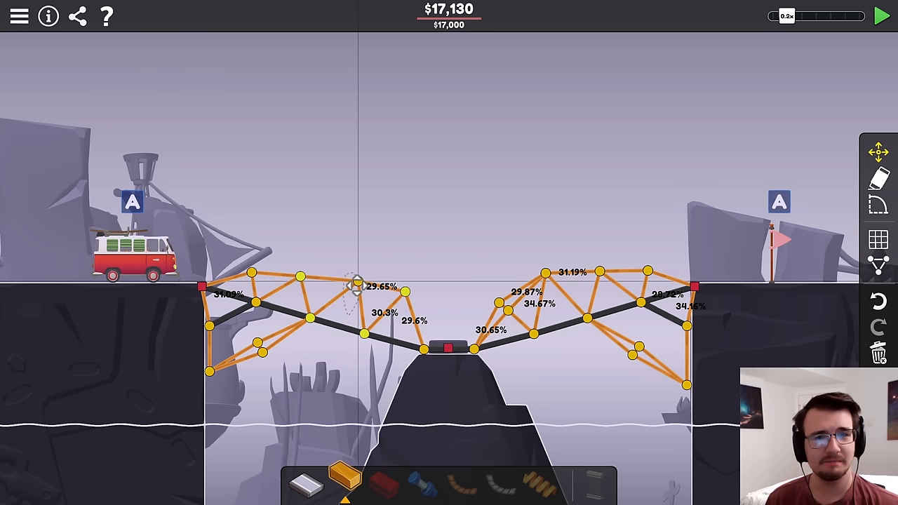
pyautogui.moveTo(358, 286); pyautogui.dragTo(400, 295)
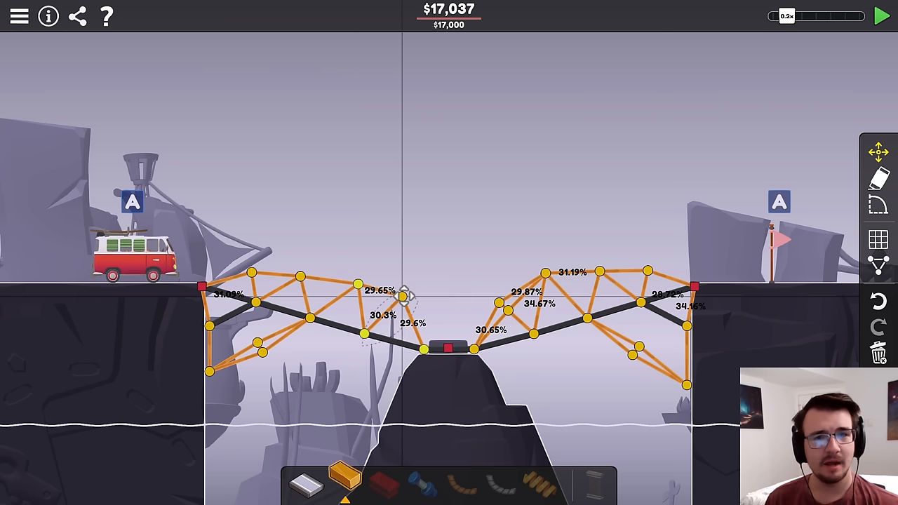
pyautogui.click(879, 16)
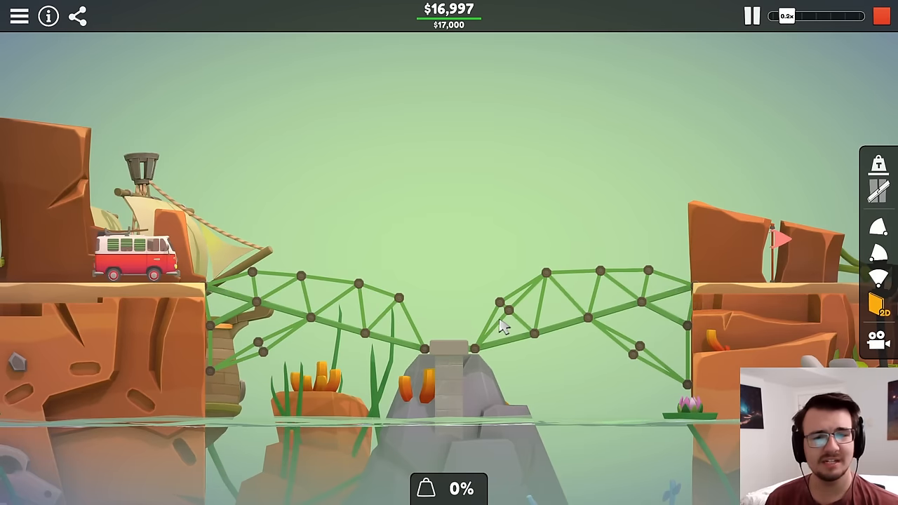
pyautogui.click(825, 17)
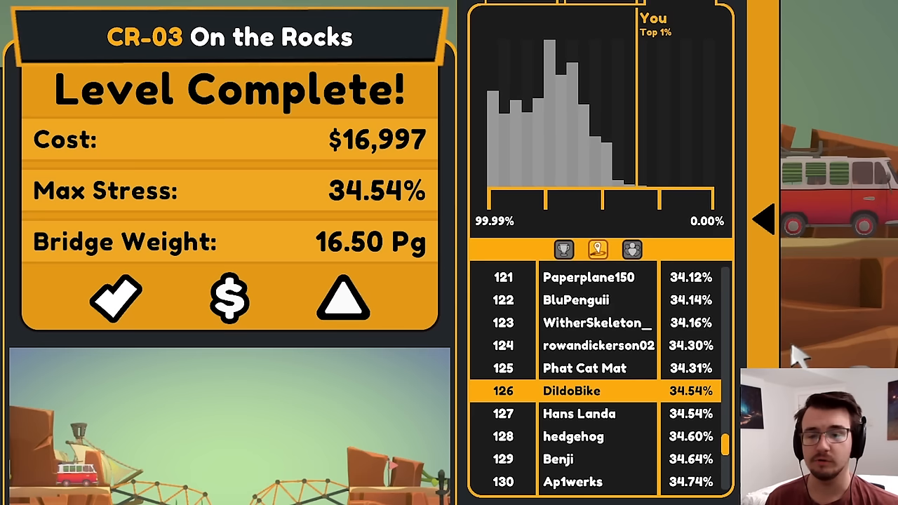
pyautogui.moveTo(674, 344)
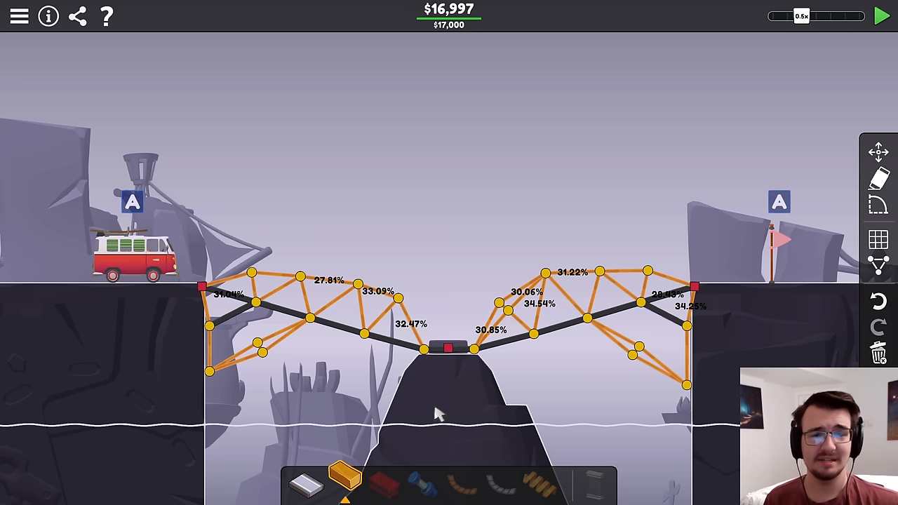
pyautogui.moveTo(553, 295)
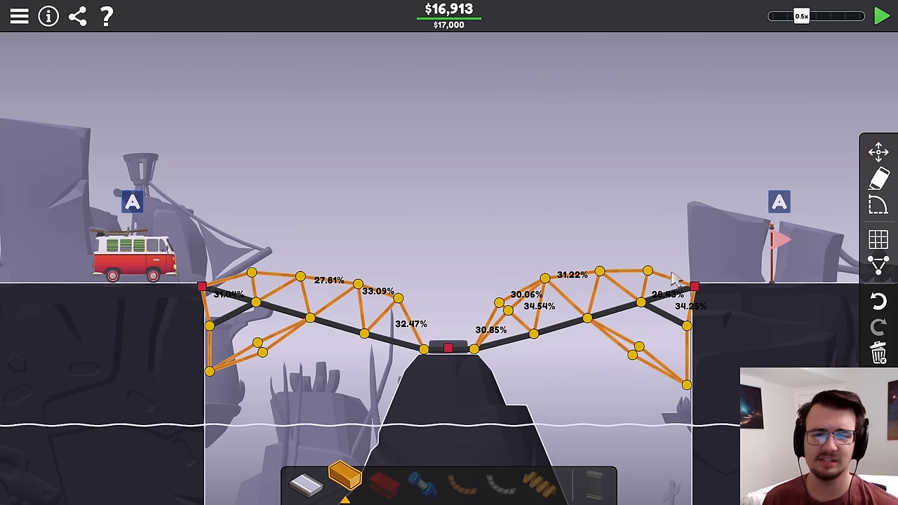
# Rerun the crossing test at an adjusted simulation speed, stopping each time to keep editing
pyautogui.click(878, 13)
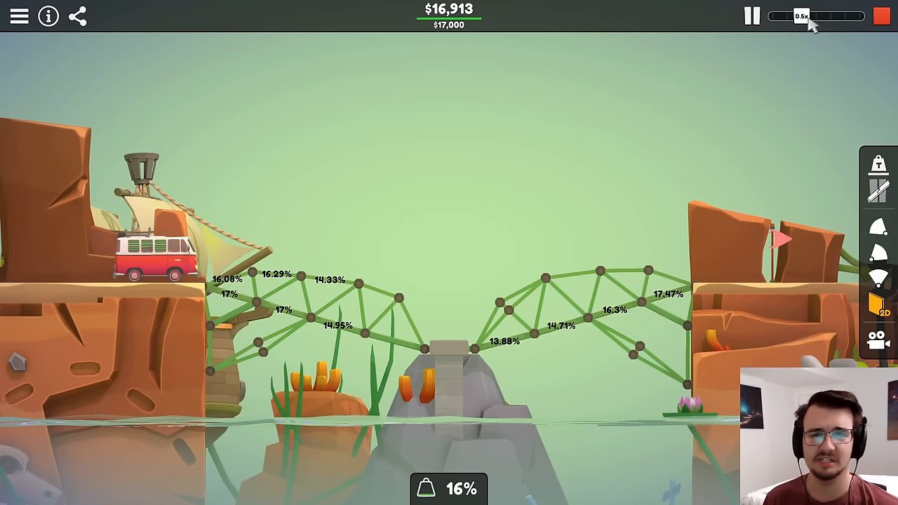
pyautogui.click(813, 17)
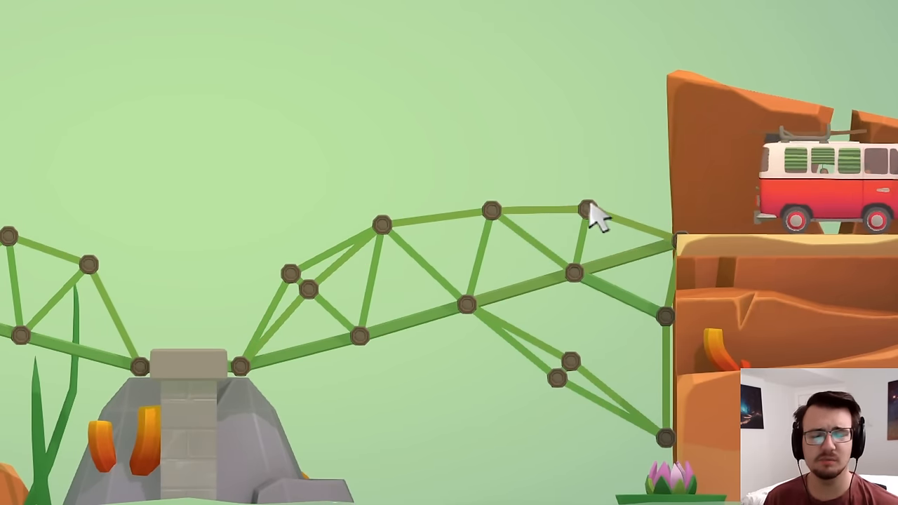
pyautogui.click(583, 210)
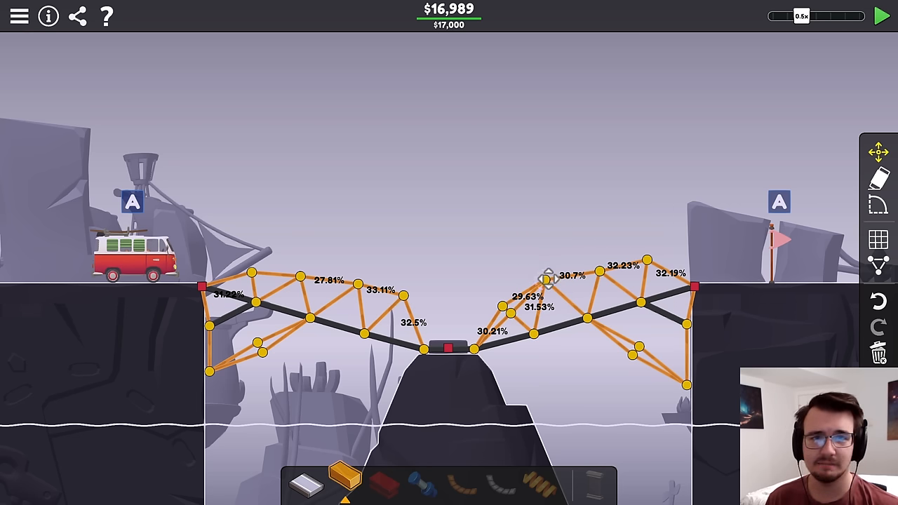
pyautogui.click(878, 15)
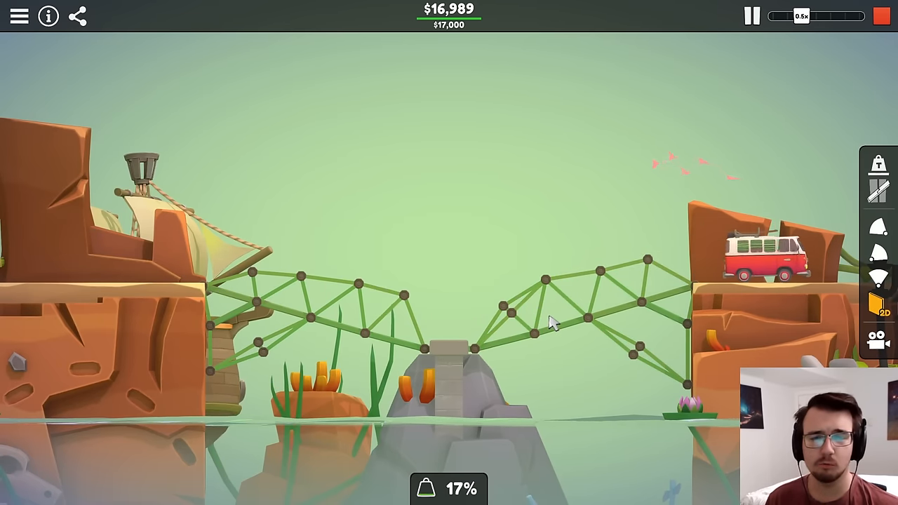
pyautogui.click(751, 18)
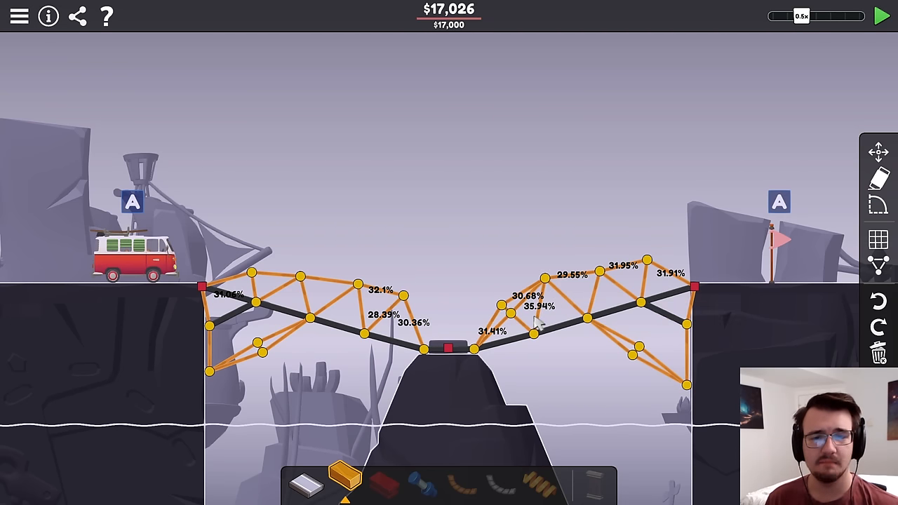
# Adjust a joint near the right arch's base and an upper joint at the left arch's end
pyautogui.click(879, 15)
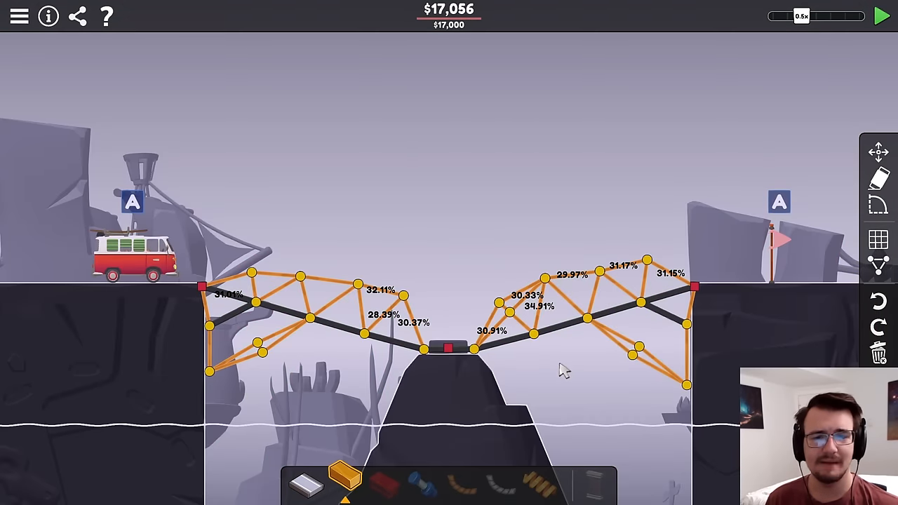
pyautogui.click(882, 17)
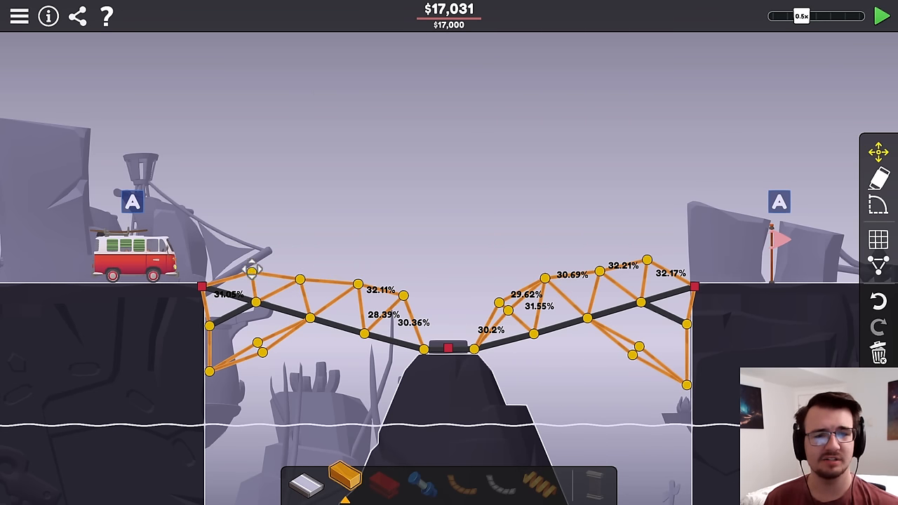
pyautogui.click(881, 12)
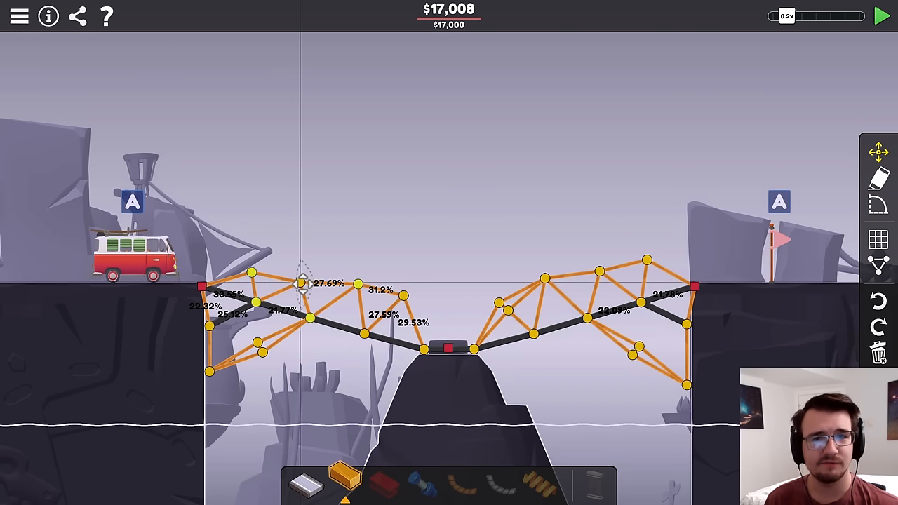
# Run the van across at a changed simulation speed for an under-budget $16,994 test, then stop it
pyautogui.click(878, 16)
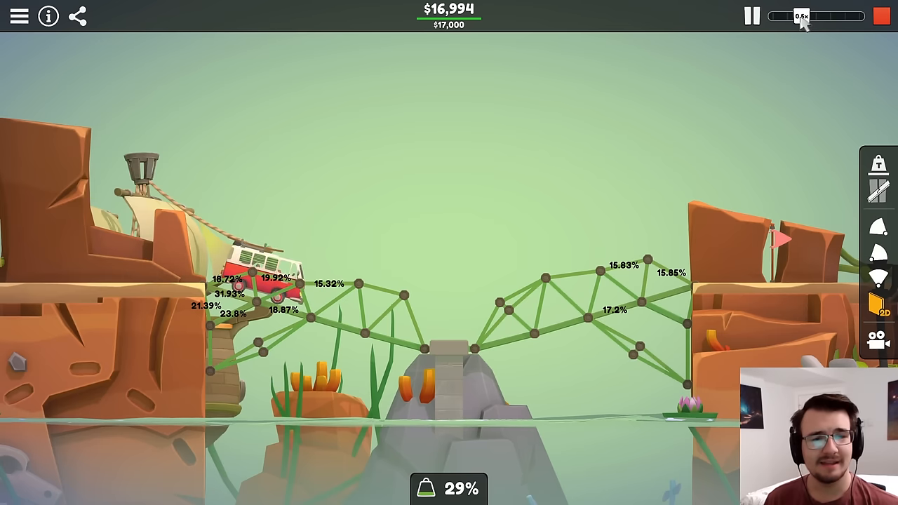
pyautogui.moveTo(803, 17); pyautogui.dragTo(783, 17)
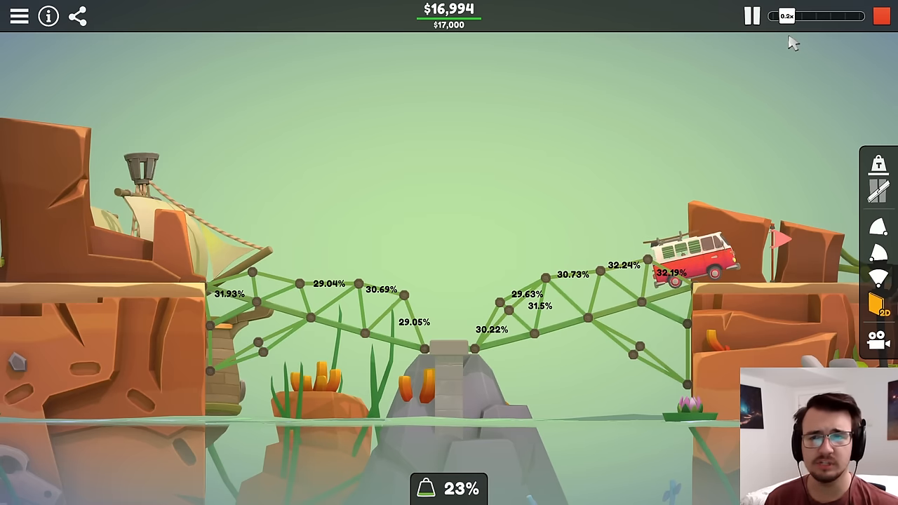
pyautogui.click(811, 17)
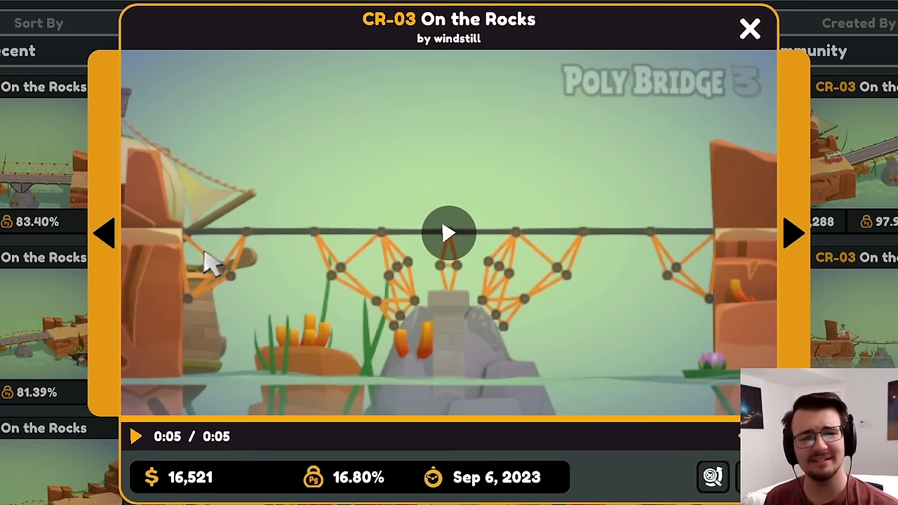
pyautogui.moveTo(365, 320)
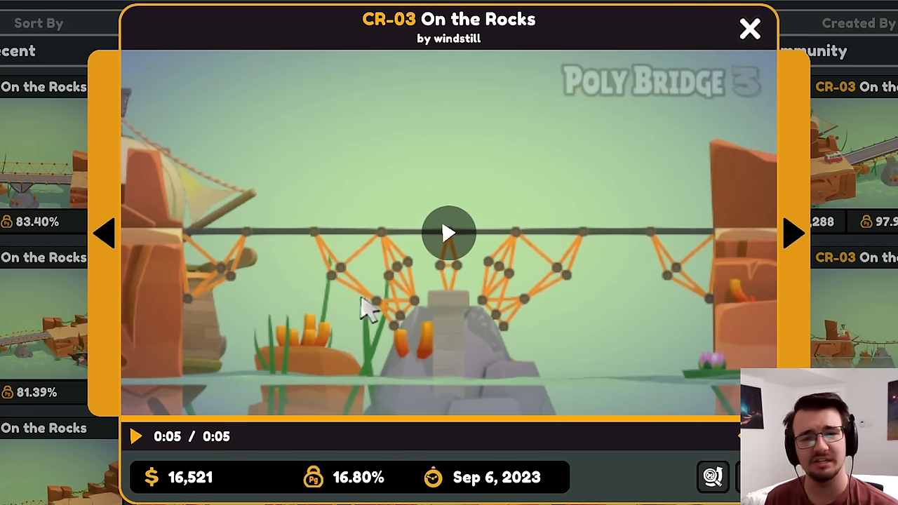
pyautogui.moveTo(793, 320)
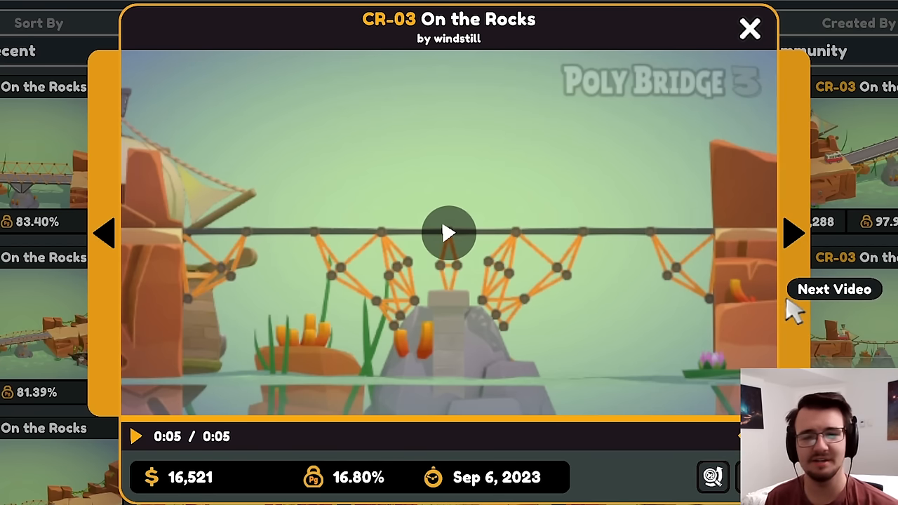
# Move on to the next community replay of On the Rocks
pyautogui.click(749, 25)
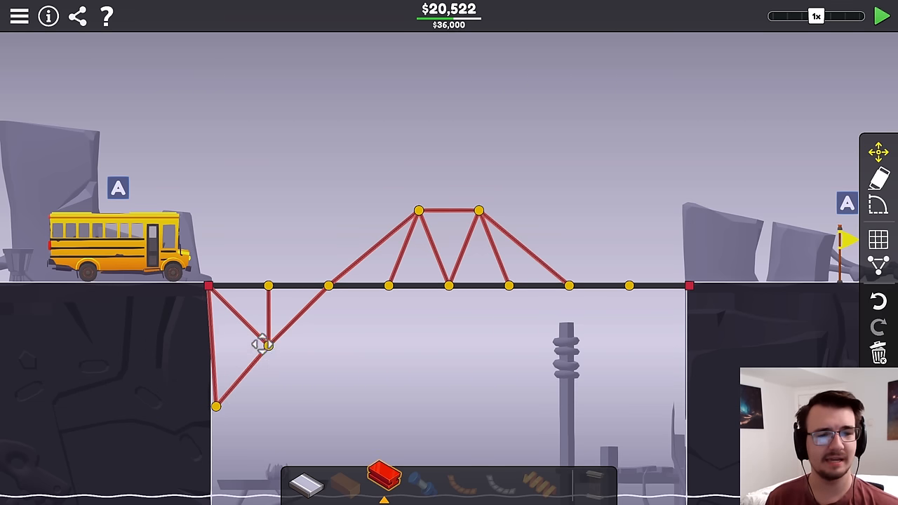
# Draw a triangular steel support truss under the left deck end and test the bridge with the bus at $35,981
pyautogui.moveTo(261, 344); pyautogui.dragTo(296, 367)
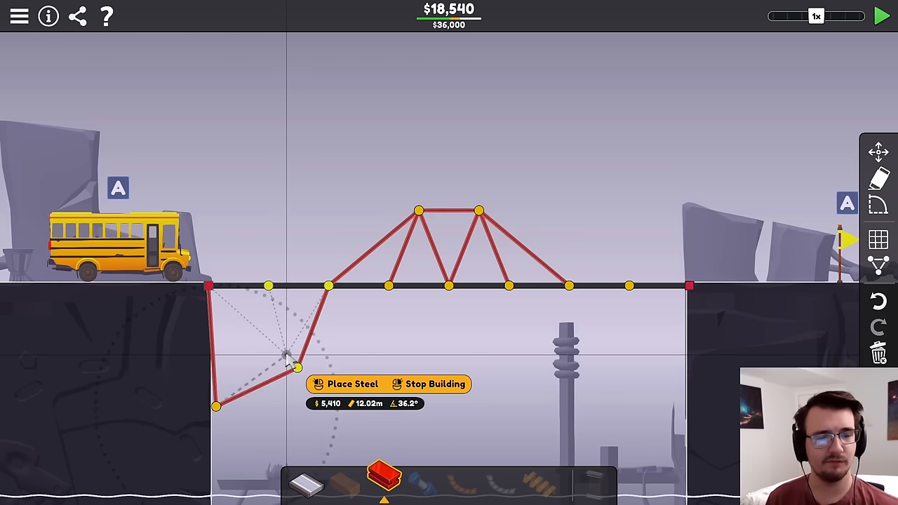
pyautogui.click(343, 385)
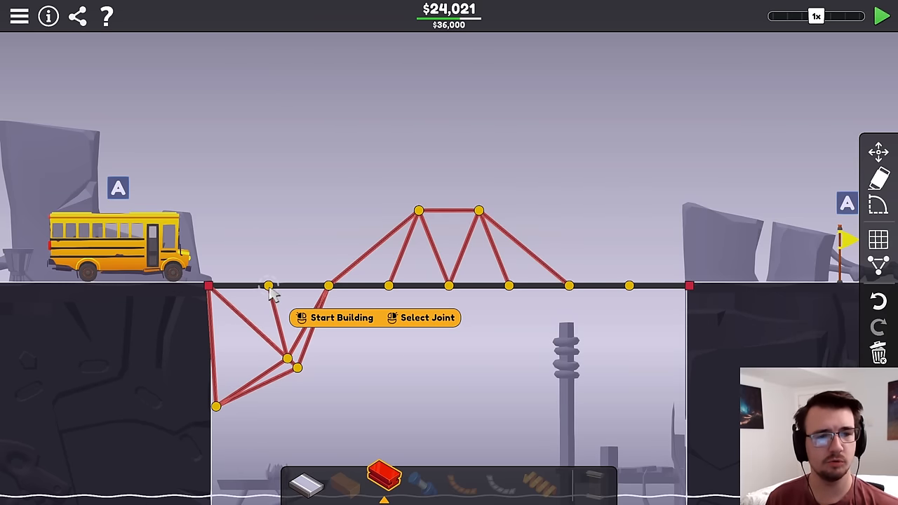
pyautogui.click(210, 358)
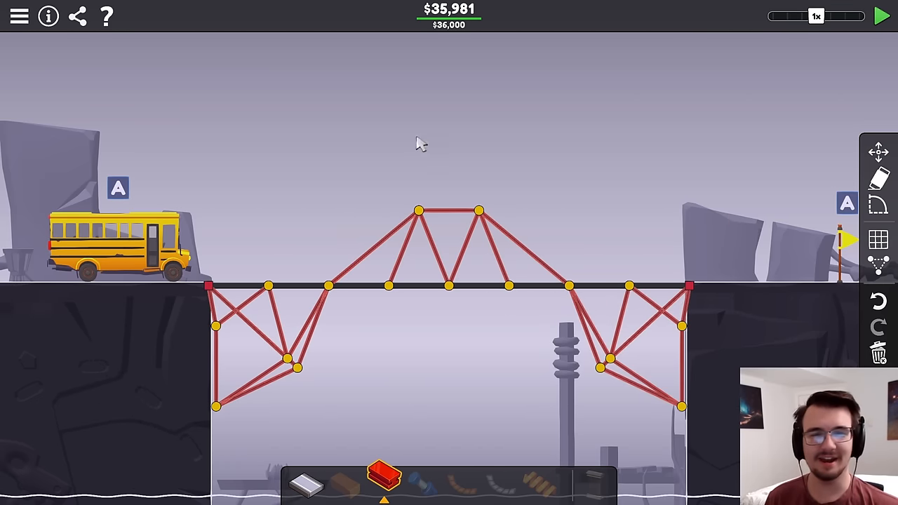
pyautogui.click(879, 14)
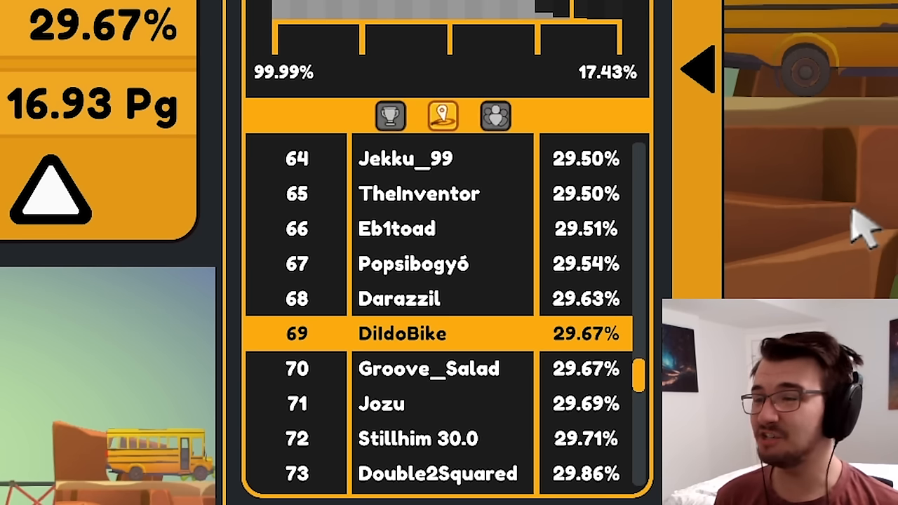
pyautogui.moveTo(709, 162)
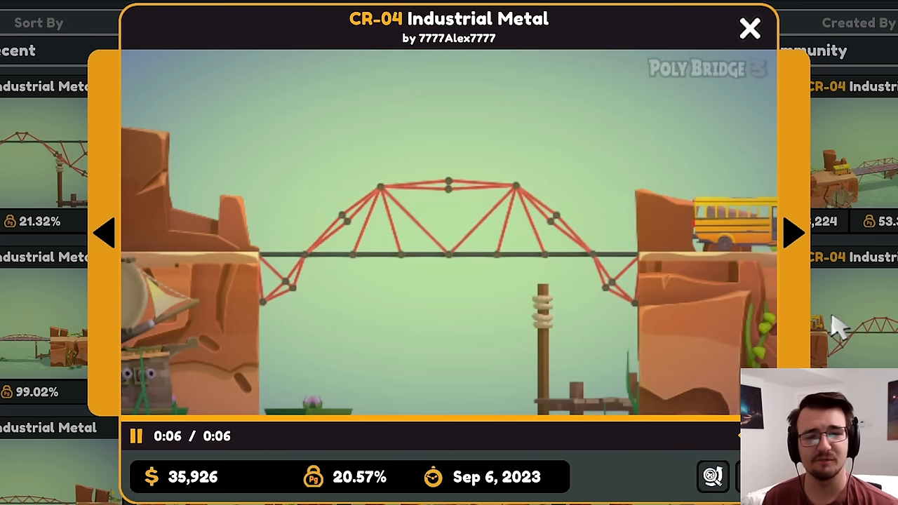
# Close the CR-04 community replay so CR-05 Mixed Materials loads with its $26,000 briefing
pyautogui.click(139, 436)
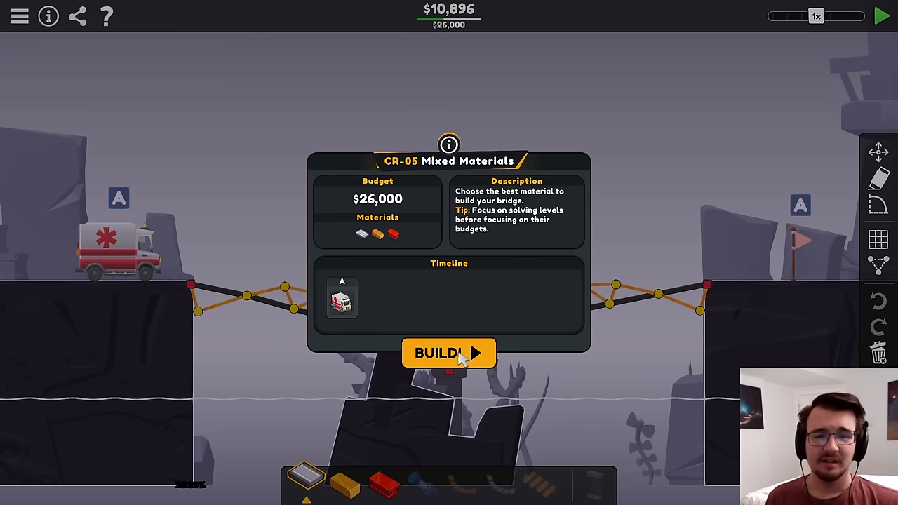
# Dismiss the briefing, extend the road deck to the right bank and raise the left truss's top joint
pyautogui.click(449, 354)
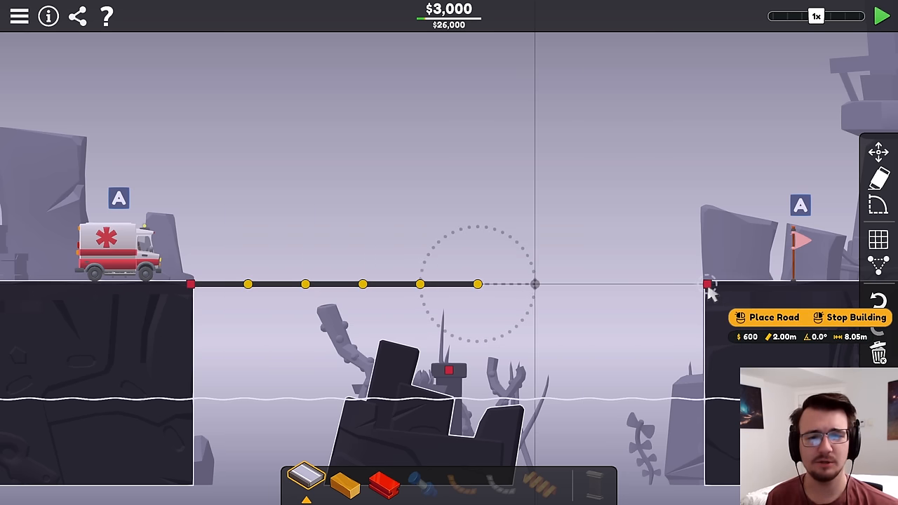
pyautogui.click(707, 284)
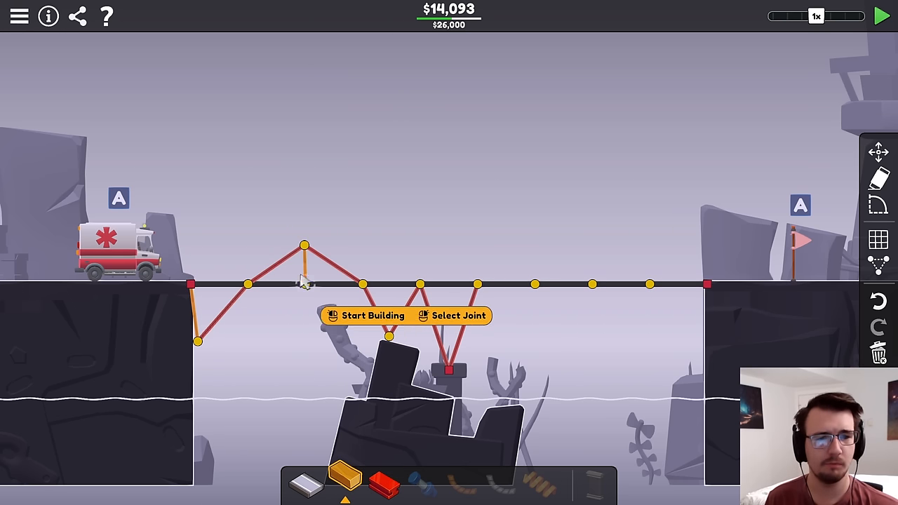
pyautogui.moveTo(303, 244); pyautogui.dragTo(306, 228)
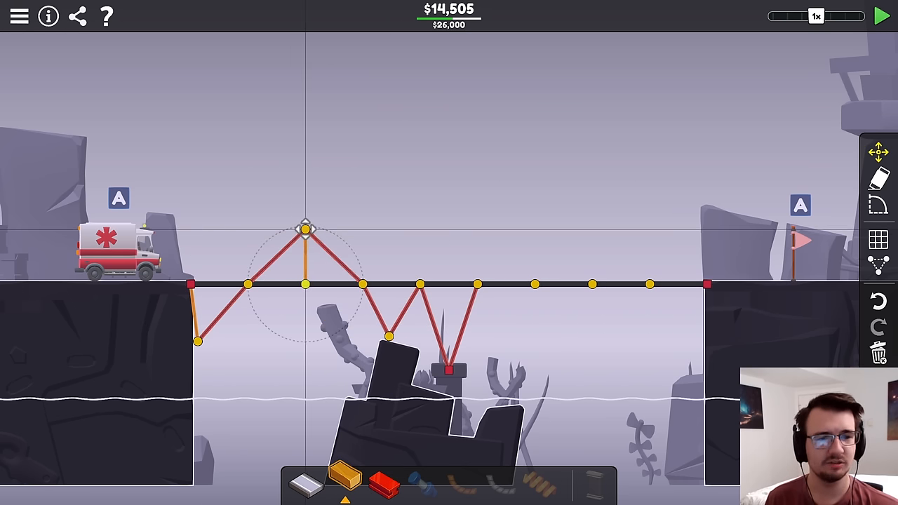
pyautogui.moveTo(707, 284); pyautogui.dragTo(699, 317)
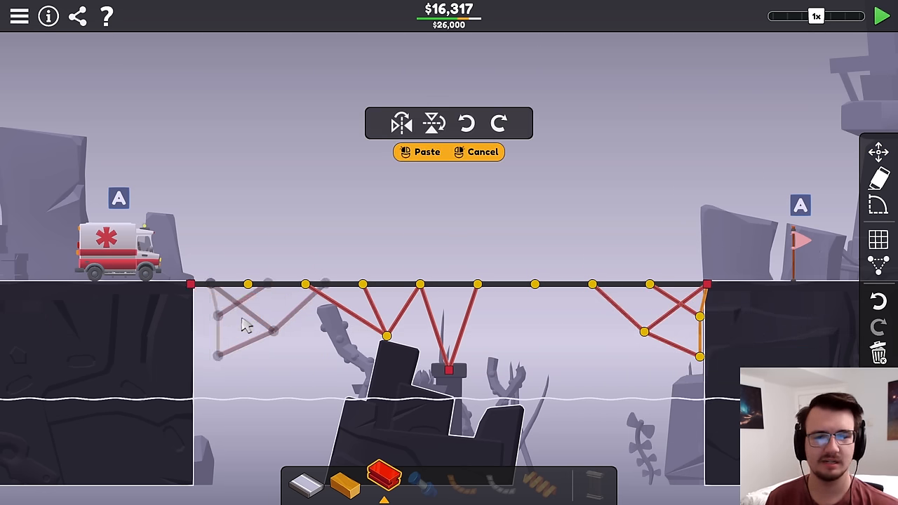
# Paste mirrored bracing on both sides, seat the lower left joint on the bank and add a steel beam toward the centre
pyautogui.click(415, 152)
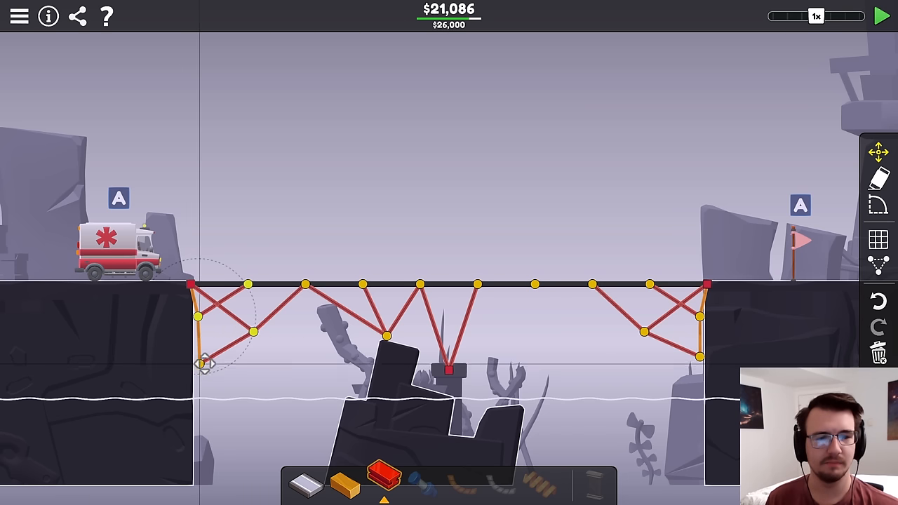
pyautogui.moveTo(254, 332); pyautogui.dragTo(265, 343)
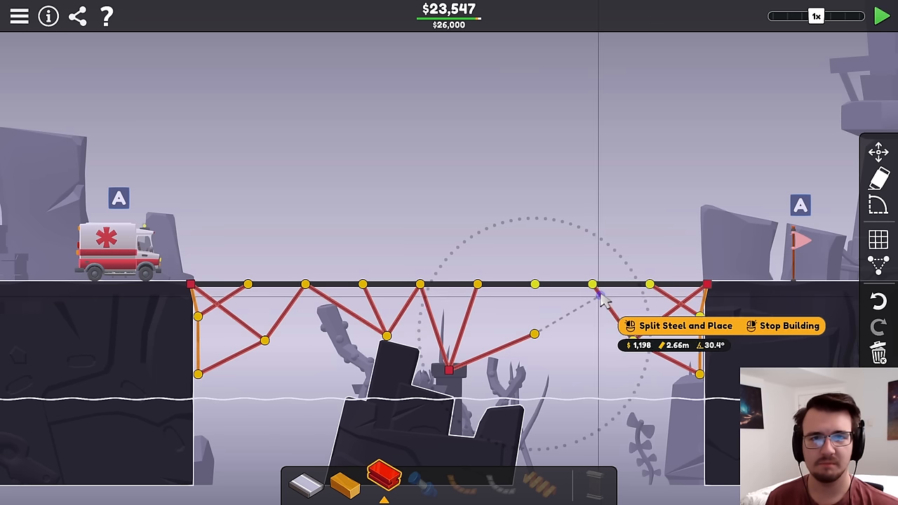
pyautogui.click(591, 302)
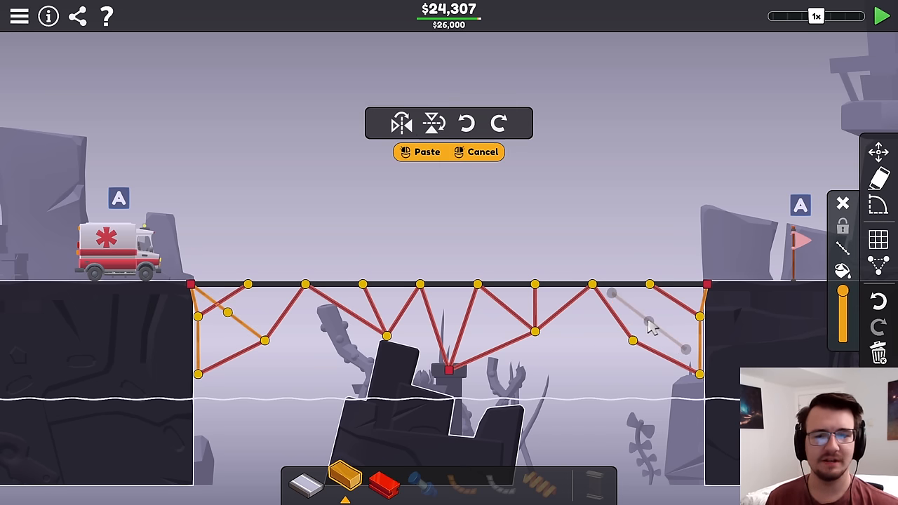
pyautogui.click(878, 14)
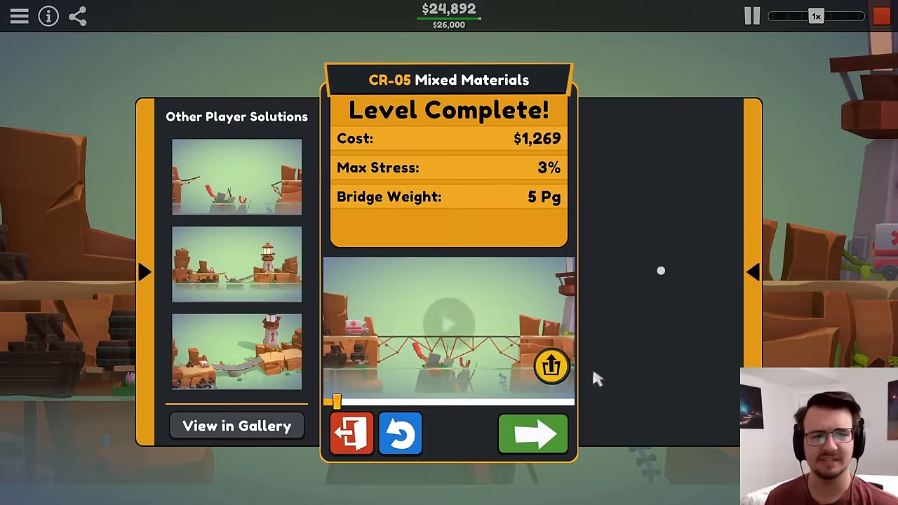
# Anchor a steel member onto the central rock and pass CR-05 at $25,926 with 29.20% stress, then return to editing
pyautogui.click(533, 434)
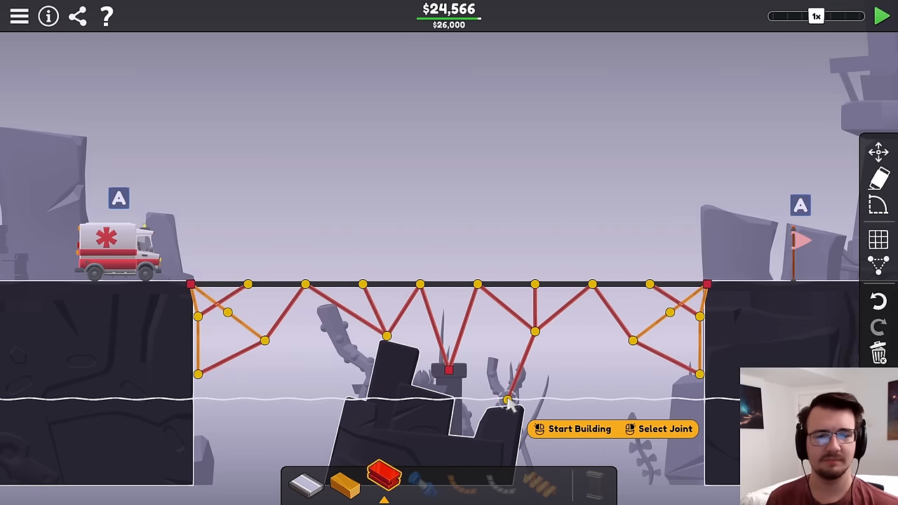
pyautogui.click(880, 15)
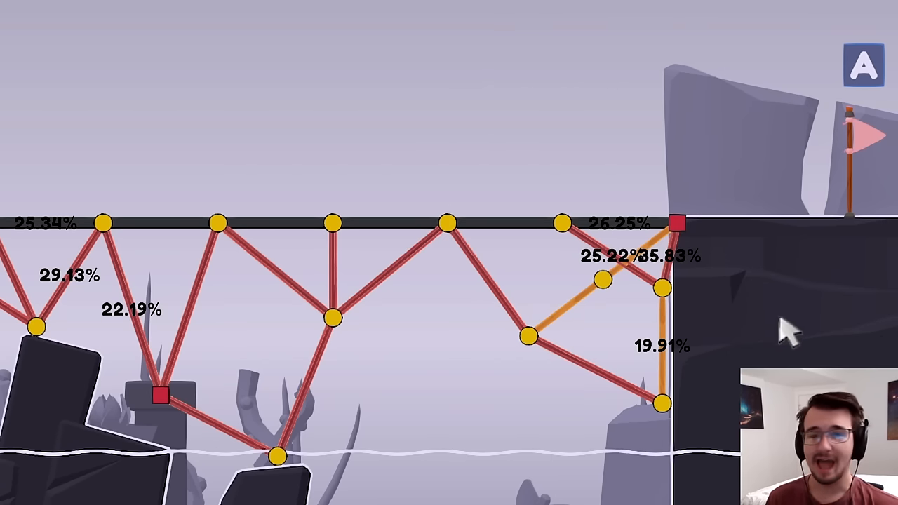
pyautogui.click(752, 18)
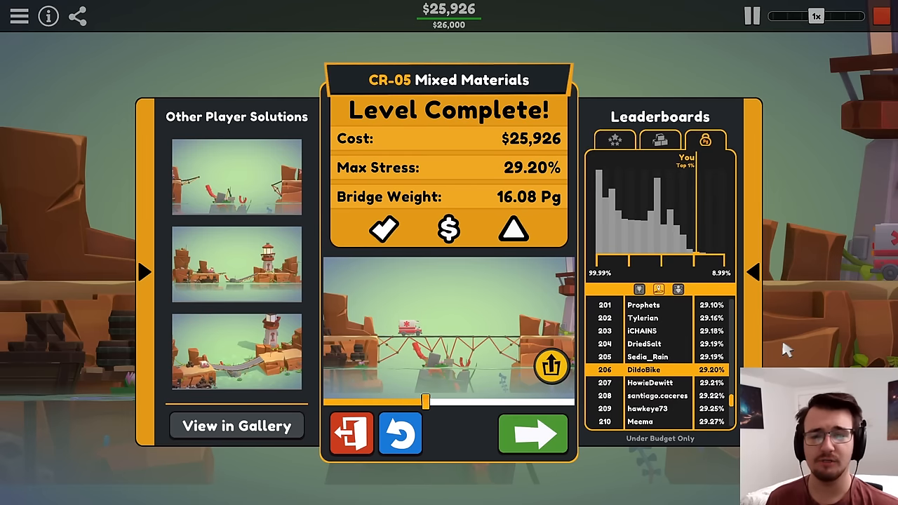
pyautogui.click(398, 434)
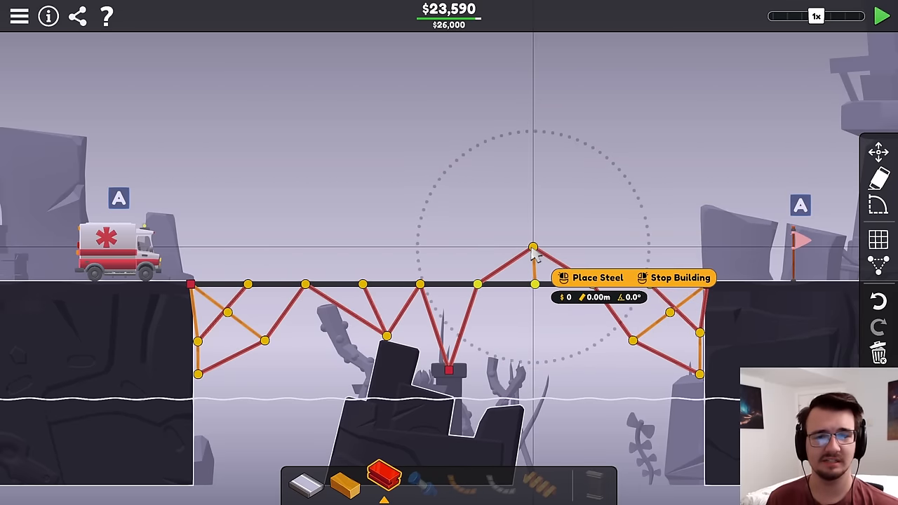
# Raise a steel peak above the deck centre, brace under the right end, and run a brief test
pyautogui.click(878, 14)
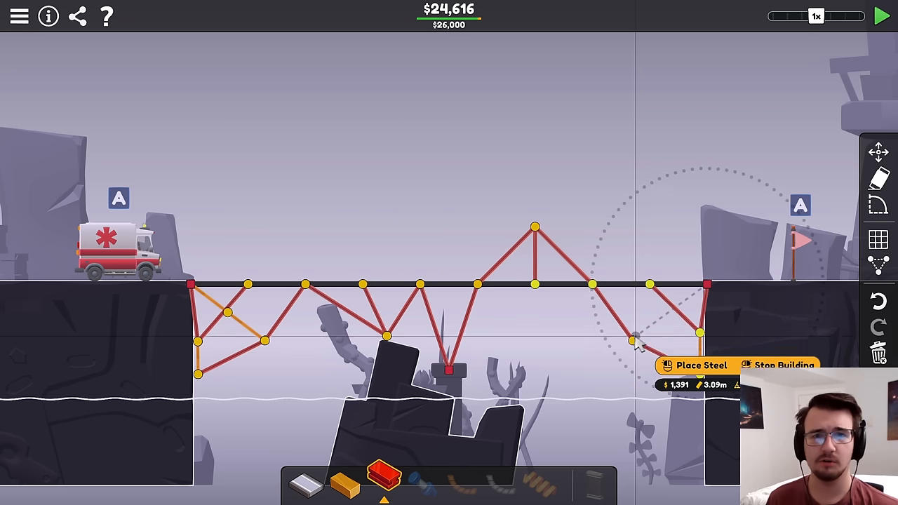
pyautogui.click(634, 353)
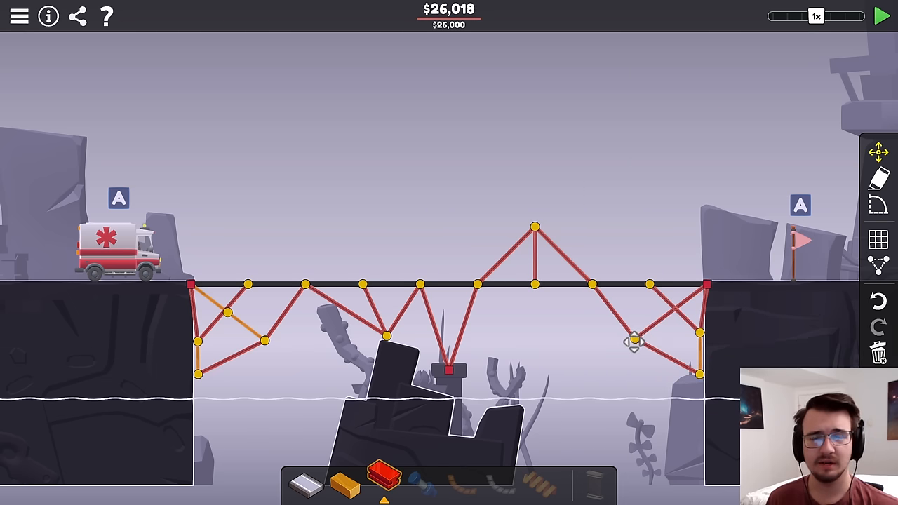
pyautogui.click(878, 15)
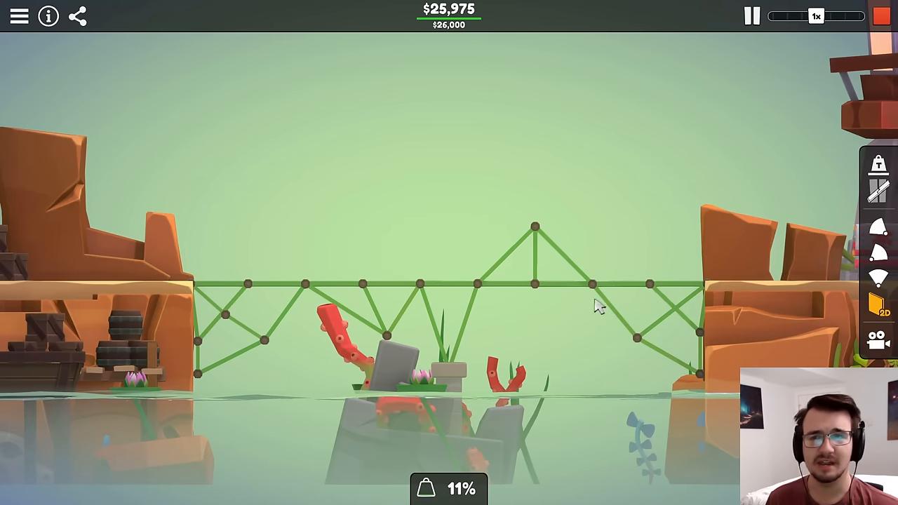
pyautogui.click(751, 17)
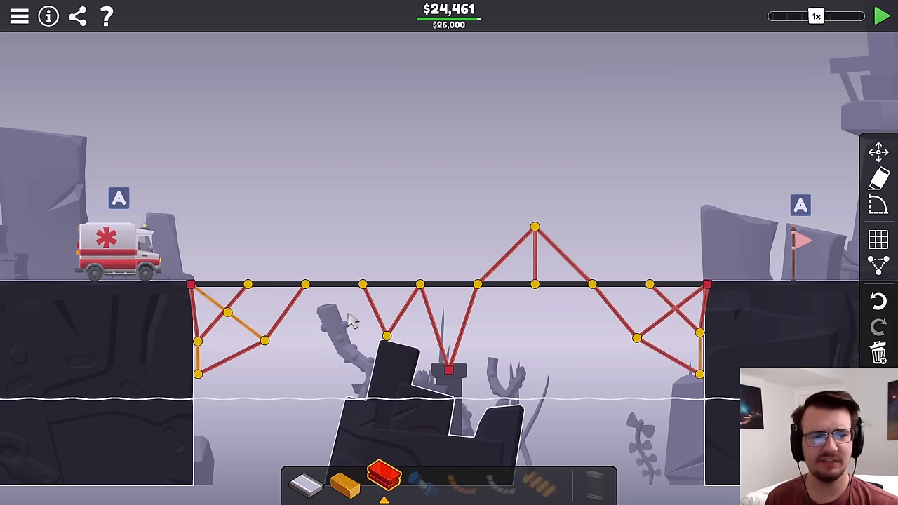
pyautogui.click(882, 12)
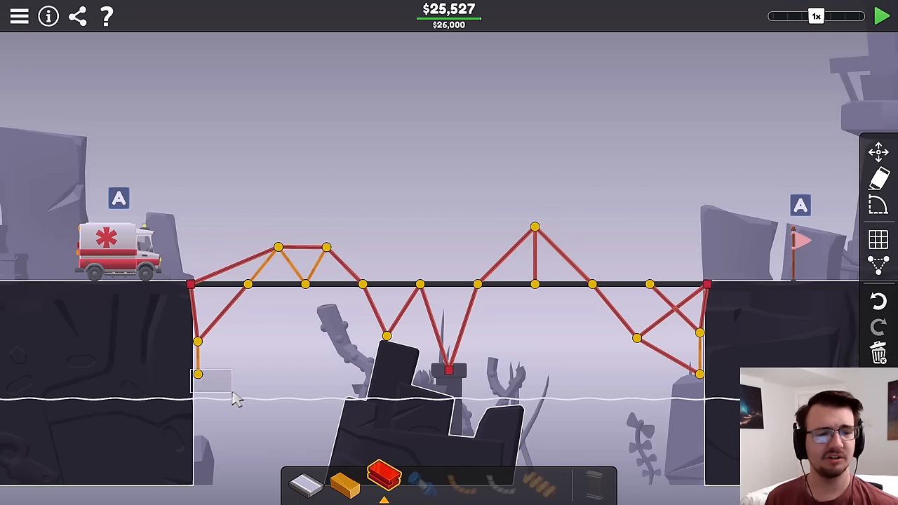
# Reshape the left and right wood-and-steel arch trusses, adding a member and repositioning their joints
pyautogui.click(879, 16)
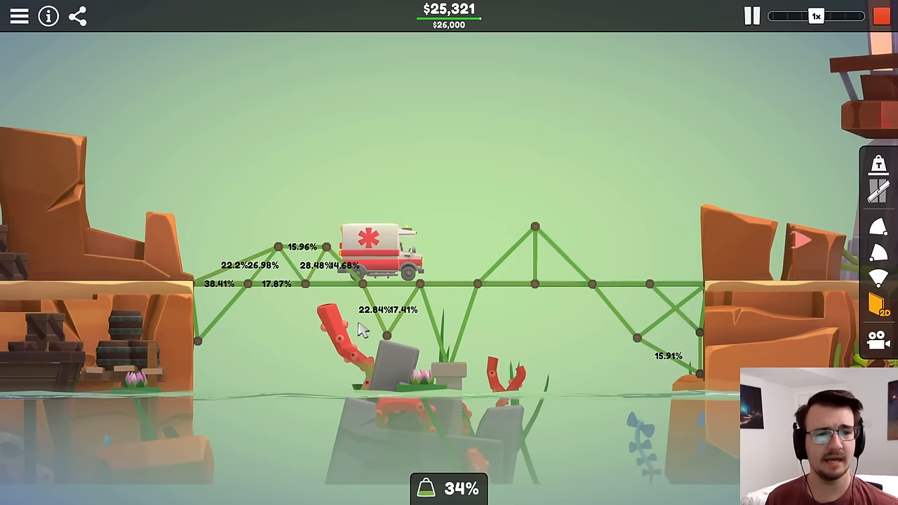
pyautogui.click(752, 16)
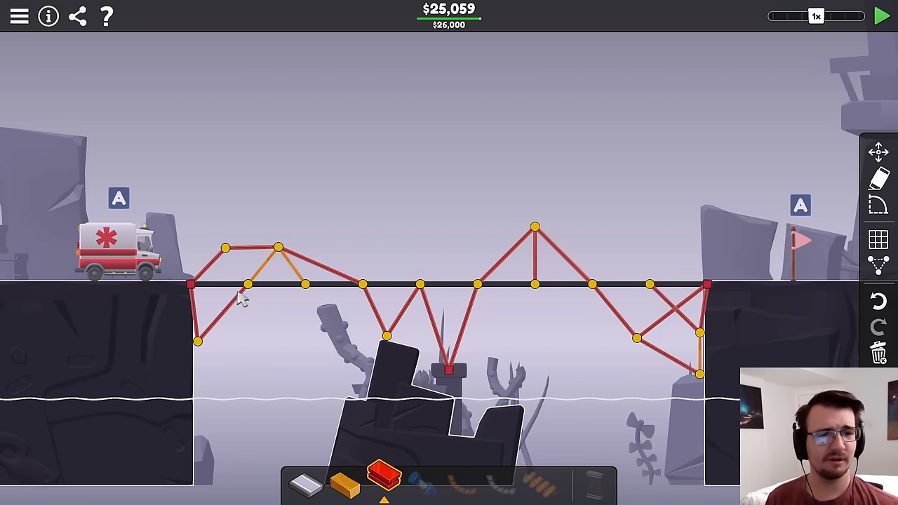
pyautogui.click(881, 14)
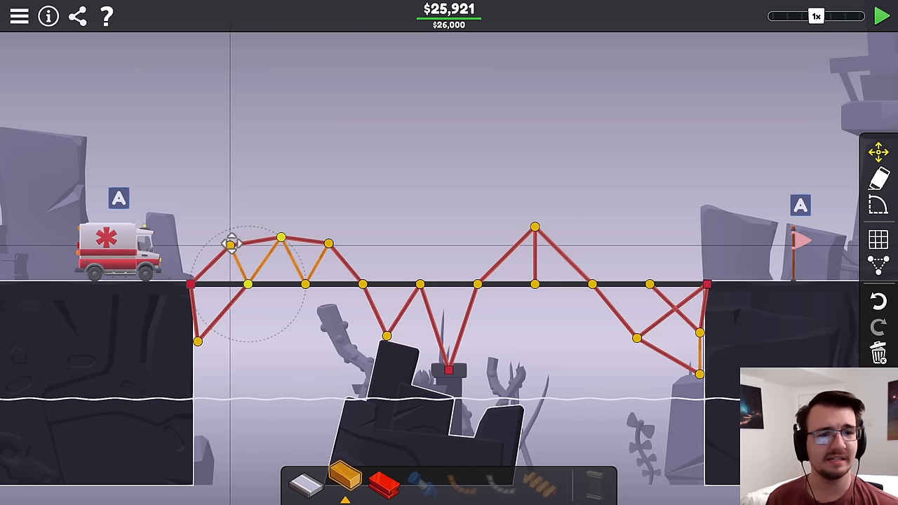
pyautogui.click(878, 14)
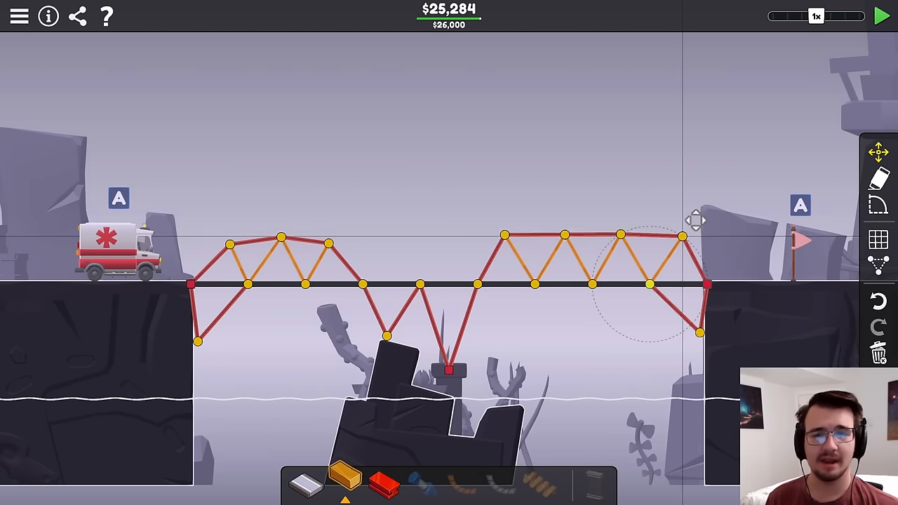
pyautogui.click(878, 16)
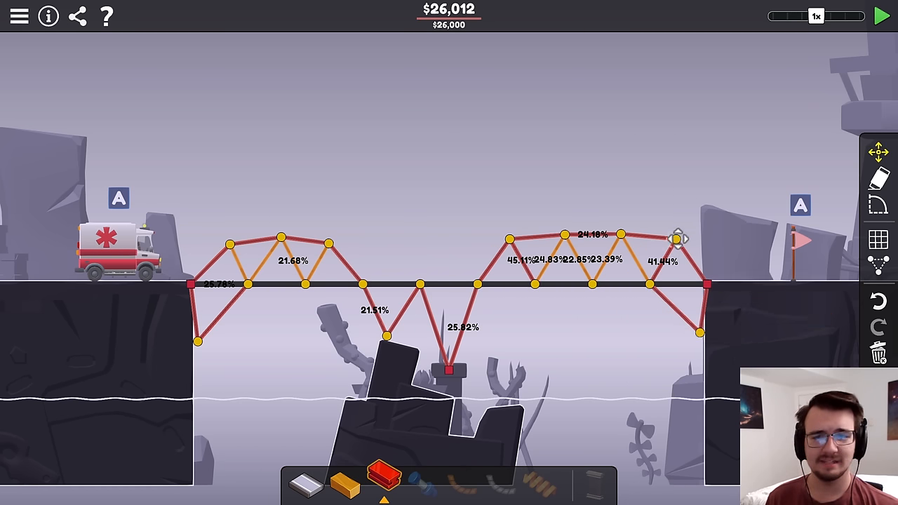
# Run the ambulance test on the twin arches at slowed simulation speed
pyautogui.click(880, 13)
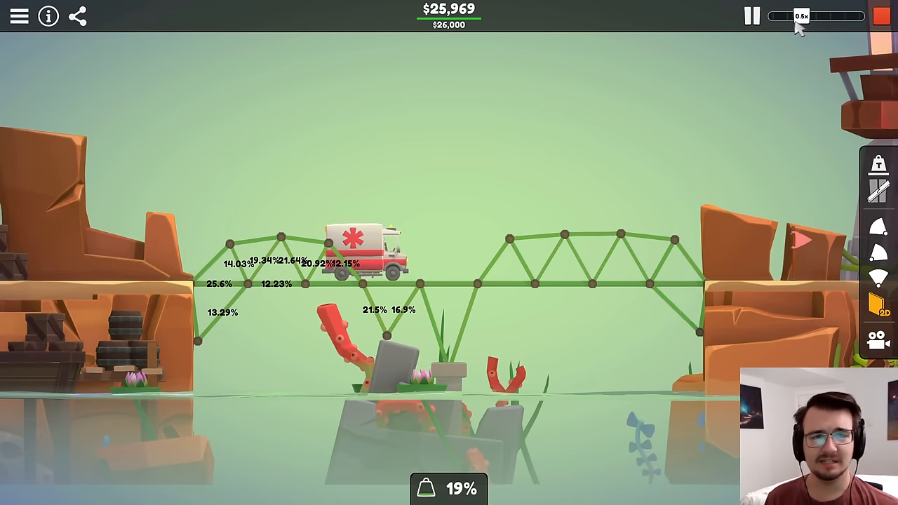
pyautogui.moveTo(797, 16); pyautogui.dragTo(778, 15)
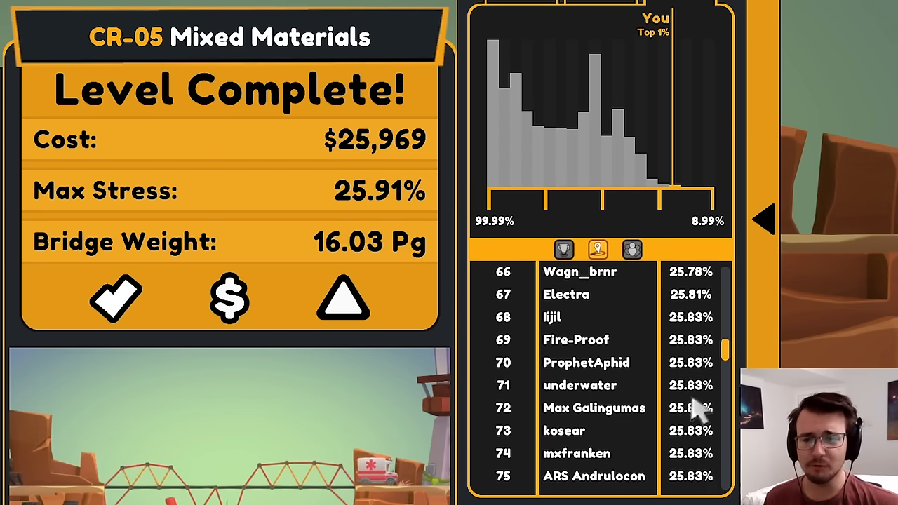
# Scroll the leaderboard on the Level Complete screen after passing at $25,969 and 25.91% stress
pyautogui.scroll(-3)
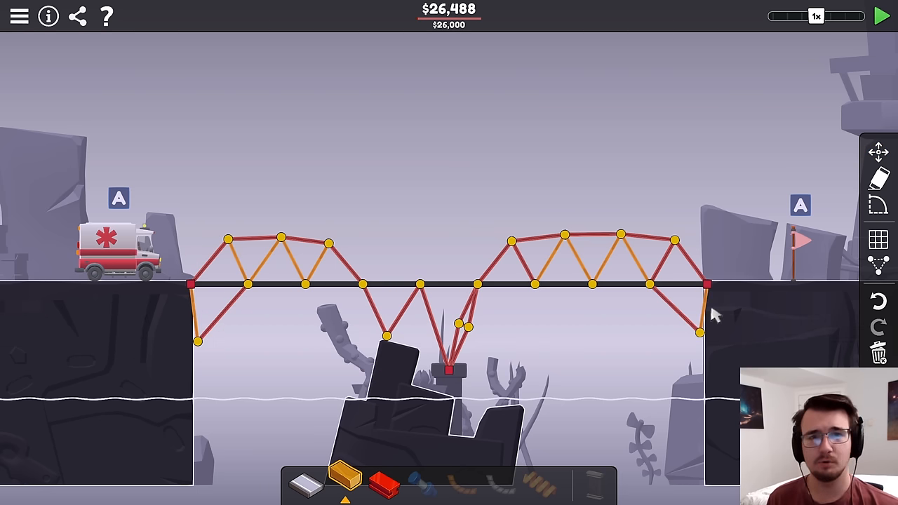
# Test the trimmed $25,996 bridge with the ambulance, adjusting playback speed
pyautogui.click(878, 14)
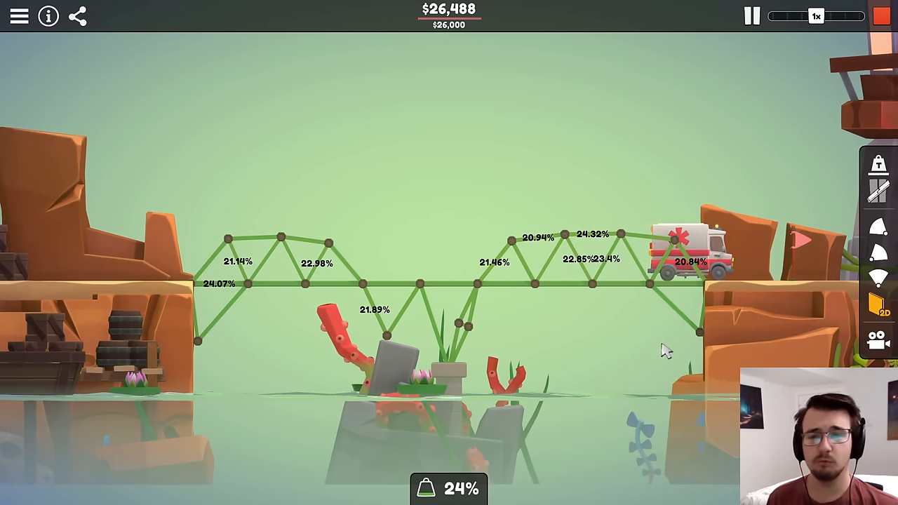
pyautogui.click(751, 17)
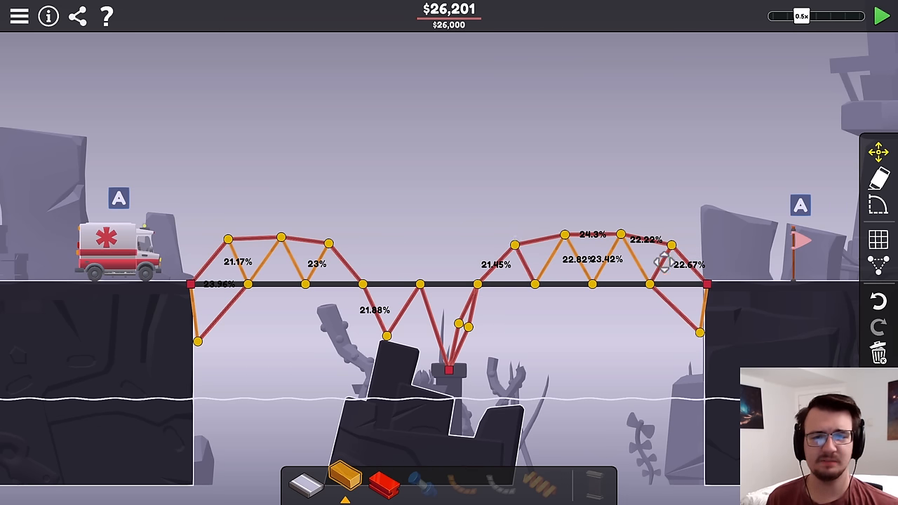
pyautogui.click(879, 12)
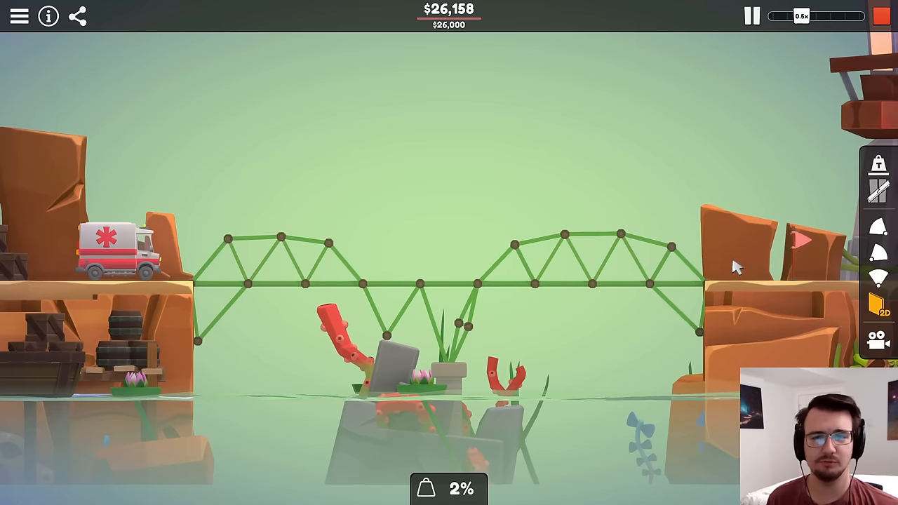
pyautogui.click(828, 17)
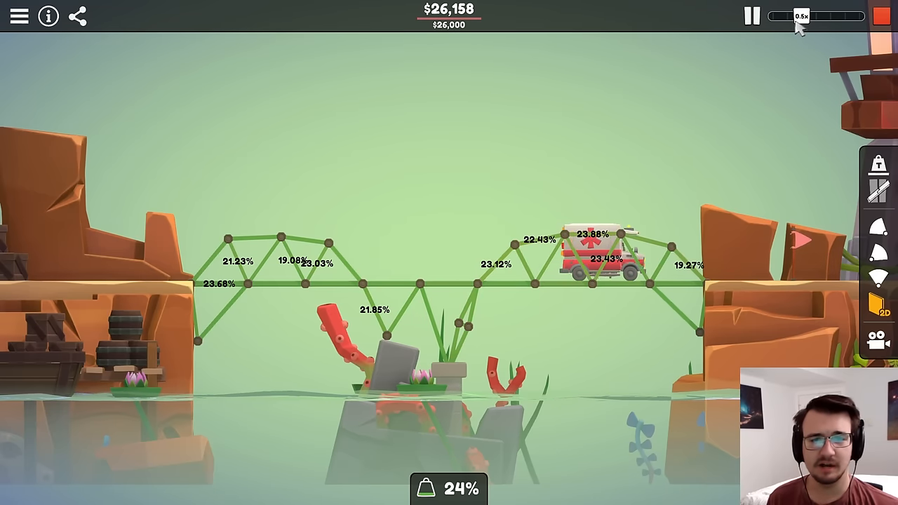
# Stop, then retest the cheaper bridge until the ambulance reaches the flag
pyautogui.click(751, 15)
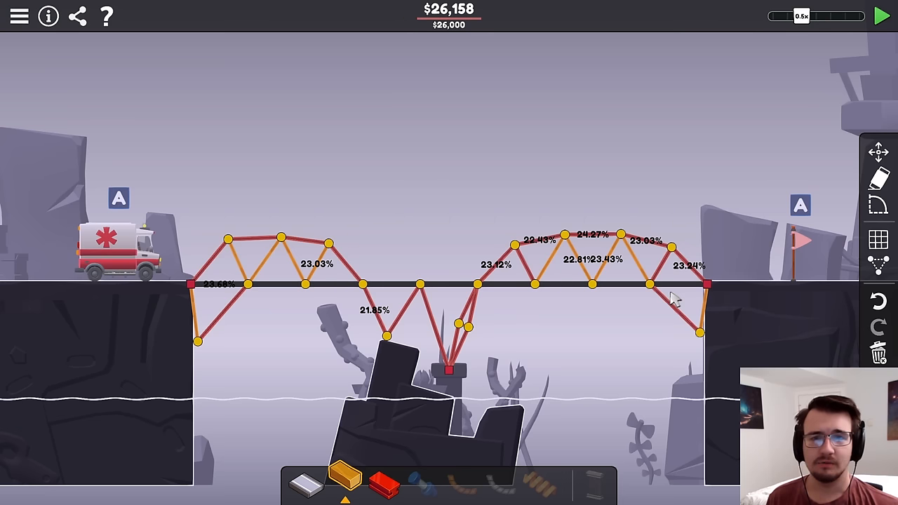
pyautogui.click(878, 15)
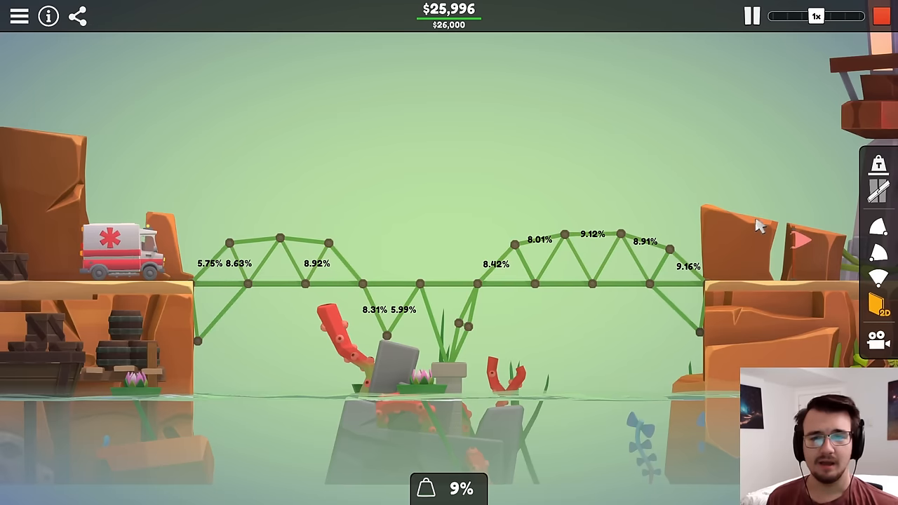
pyautogui.click(797, 17)
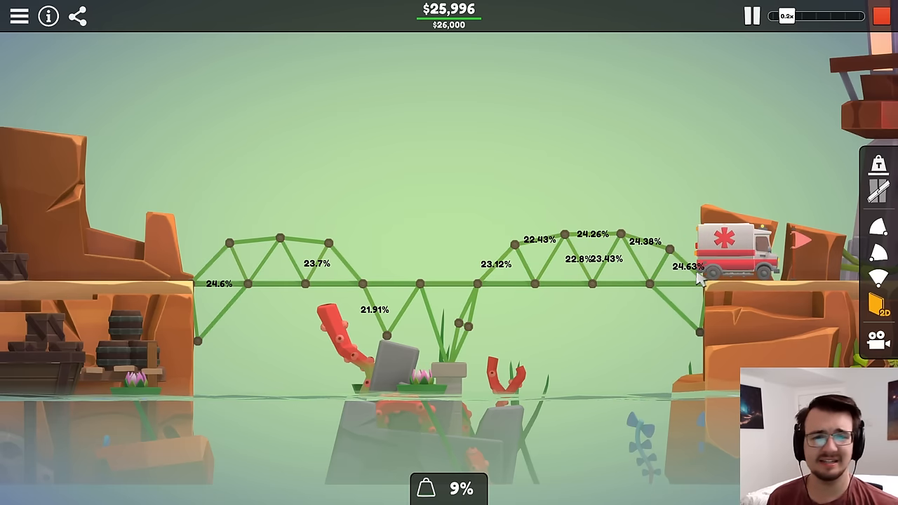
# Open a community CR-05 Mixed Materials replay at $26,000 and 13.77% stress from the gallery
pyautogui.click(787, 17)
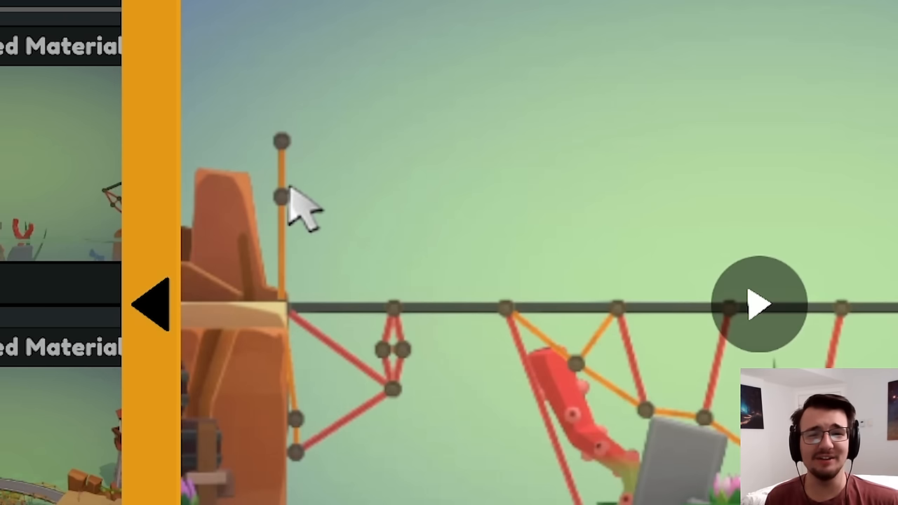
pyautogui.click(758, 304)
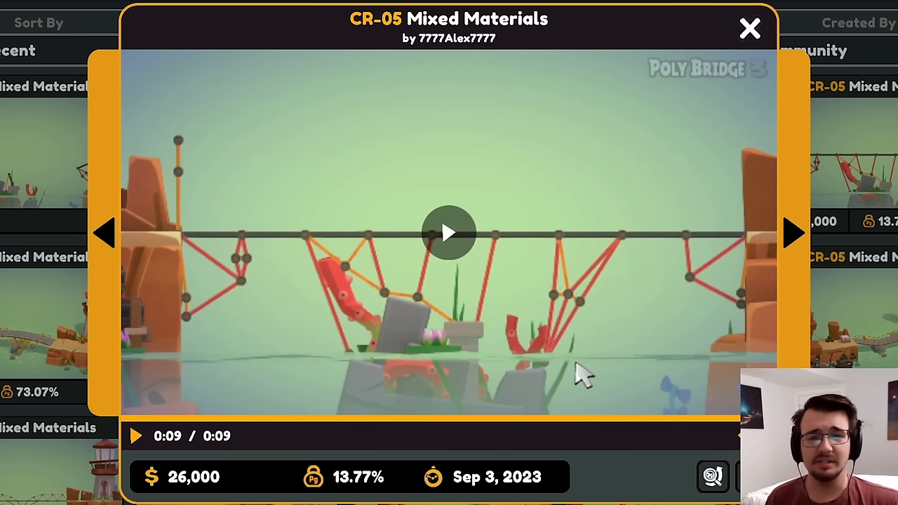
pyautogui.moveTo(491, 232)
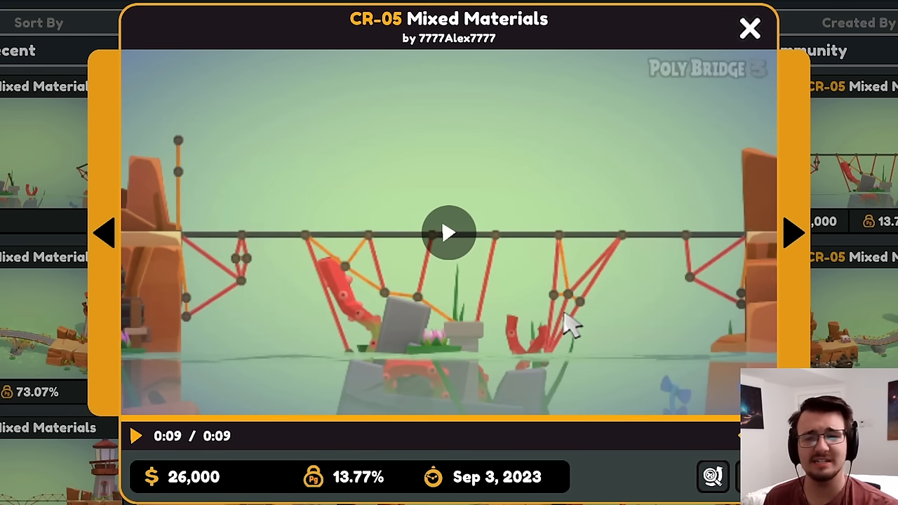
pyautogui.moveTo(639, 265)
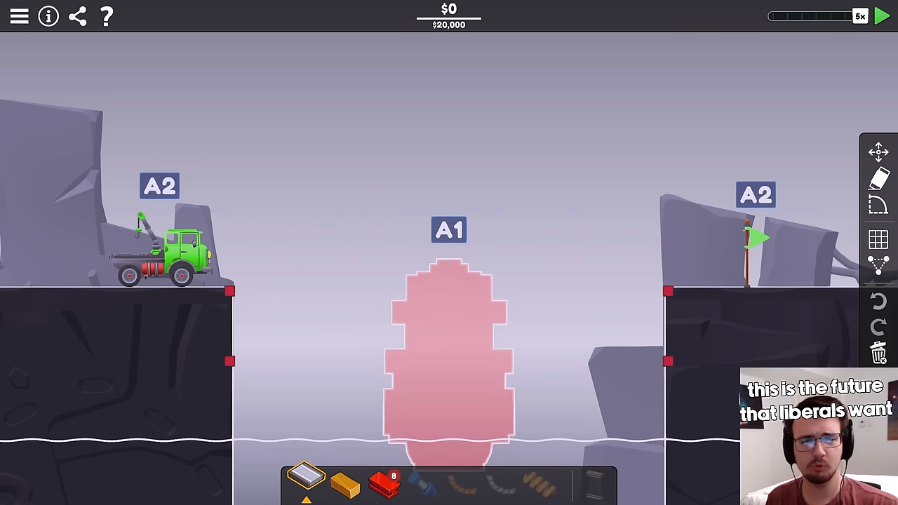
pyautogui.moveTo(724, 255)
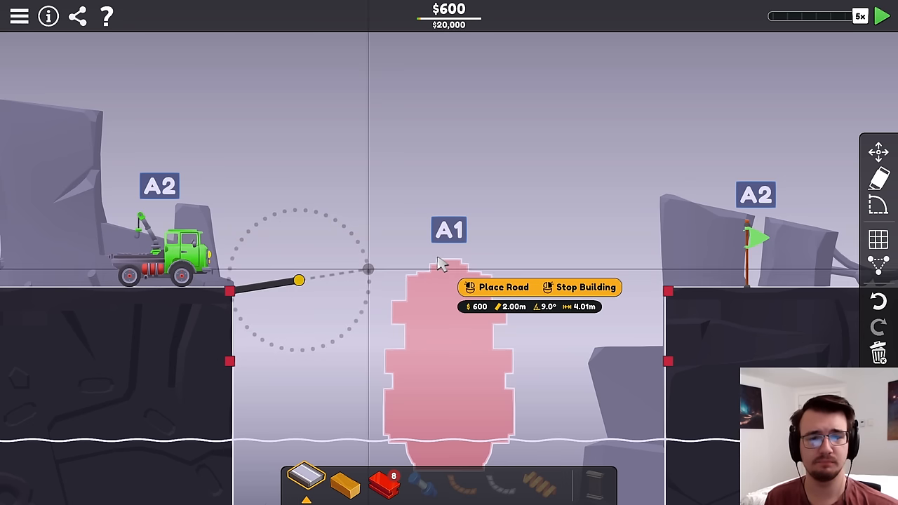
# Start the arched road from CR-08's left anchor for the steel-and-wood truss bridge
pyautogui.click(500, 286)
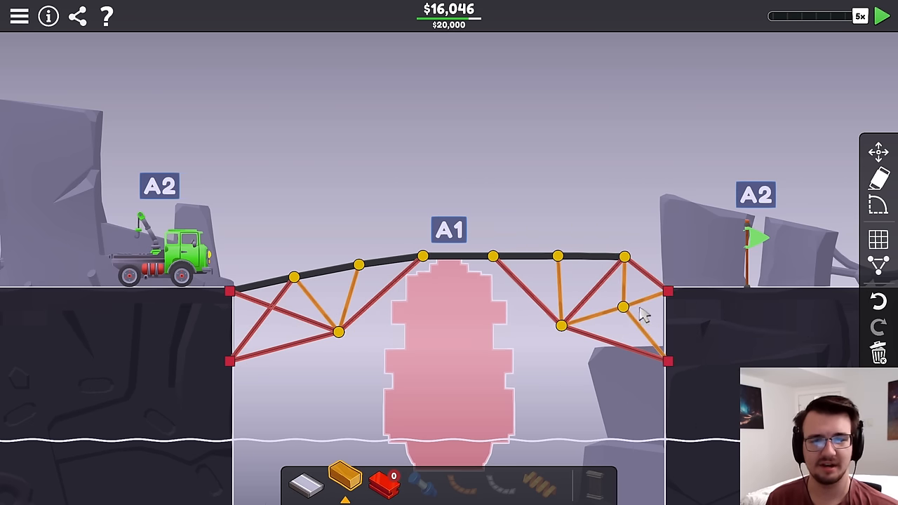
# Add extra wood bracing to the truss, raising cost to $17,369 of $20,000
pyautogui.click(884, 17)
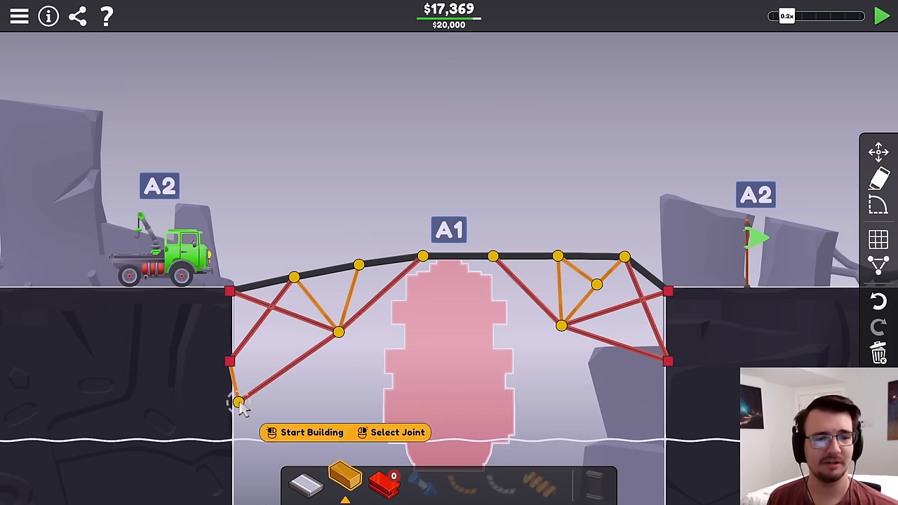
# Test the bridge at slow speed while the boat passes underneath
pyautogui.click(878, 14)
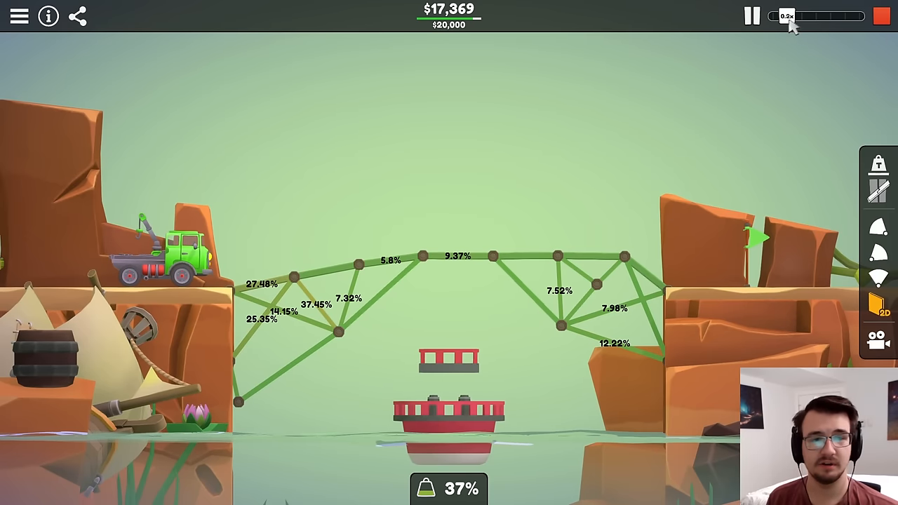
pyautogui.click(814, 17)
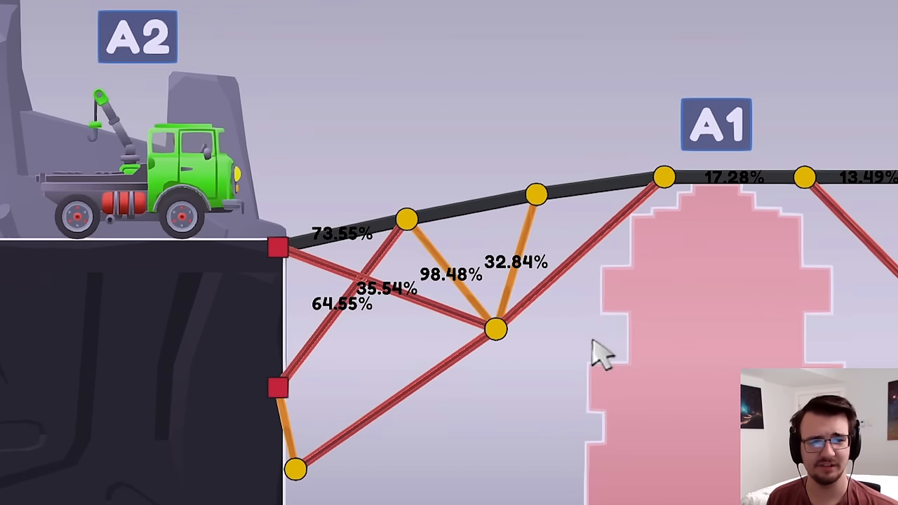
pyautogui.moveTo(378, 463)
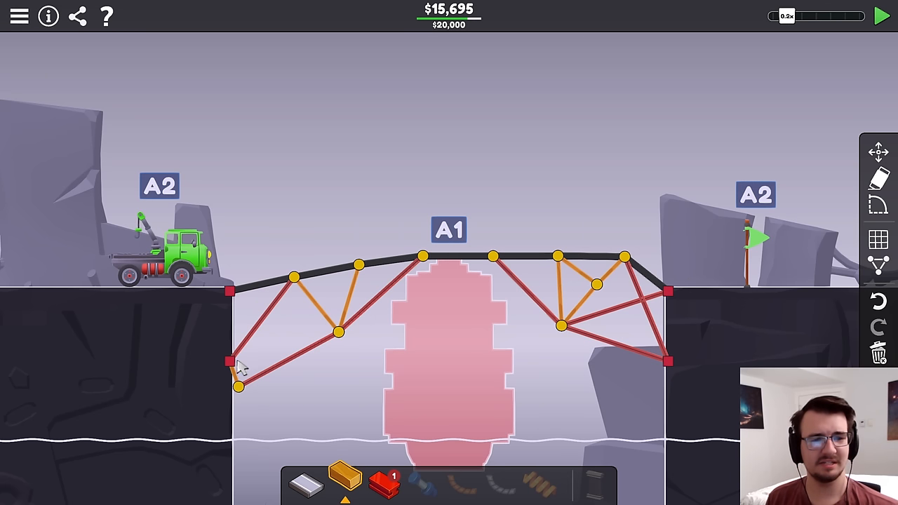
# Retest the reworked lower steel bracing, then return to editing with cost at $14,525
pyautogui.click(879, 14)
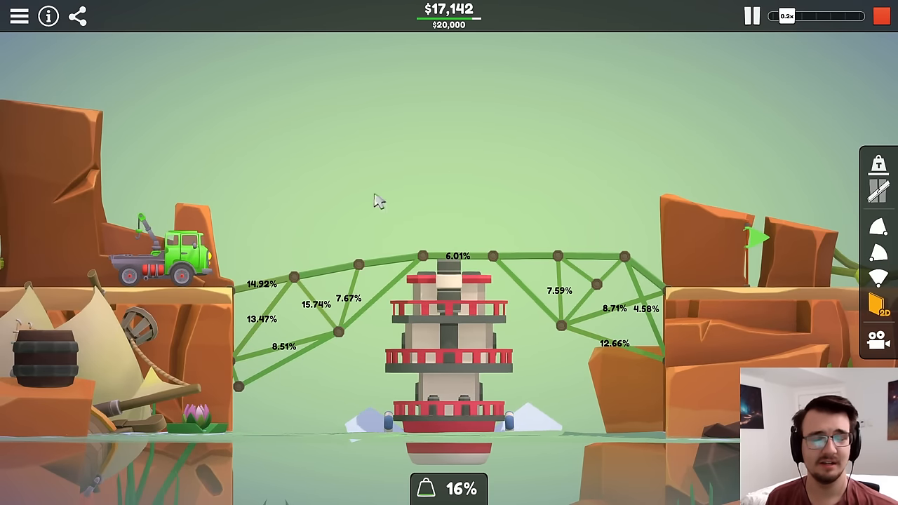
pyautogui.click(817, 17)
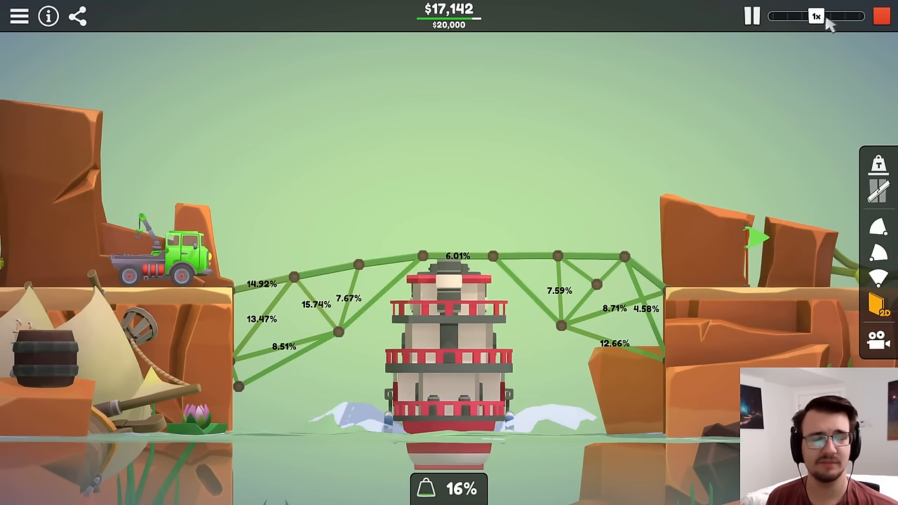
pyautogui.click(800, 17)
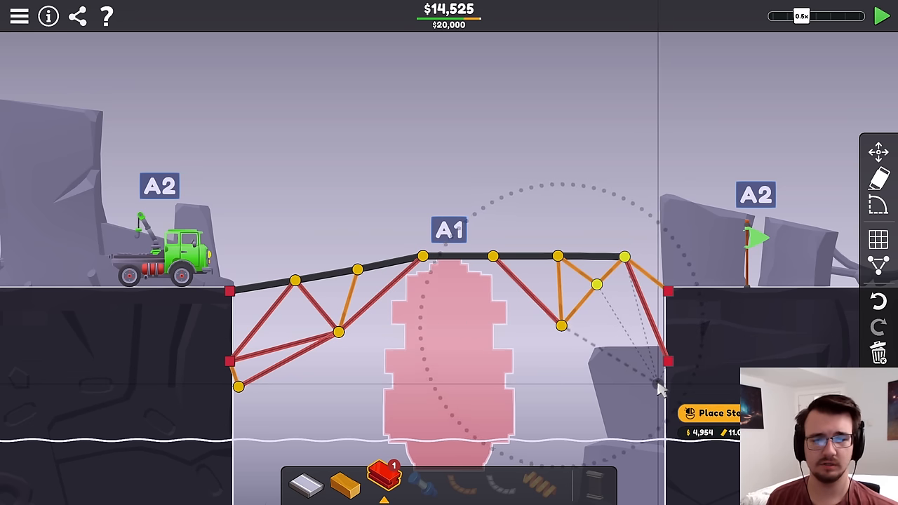
# Test the truck crossing, then hang a steel support below the right anchor for $15,637
pyautogui.click(880, 15)
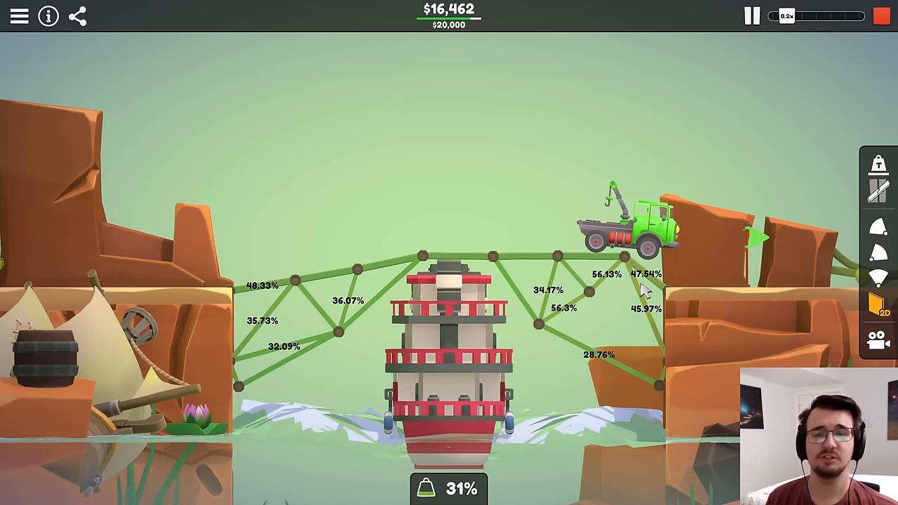
pyautogui.click(752, 16)
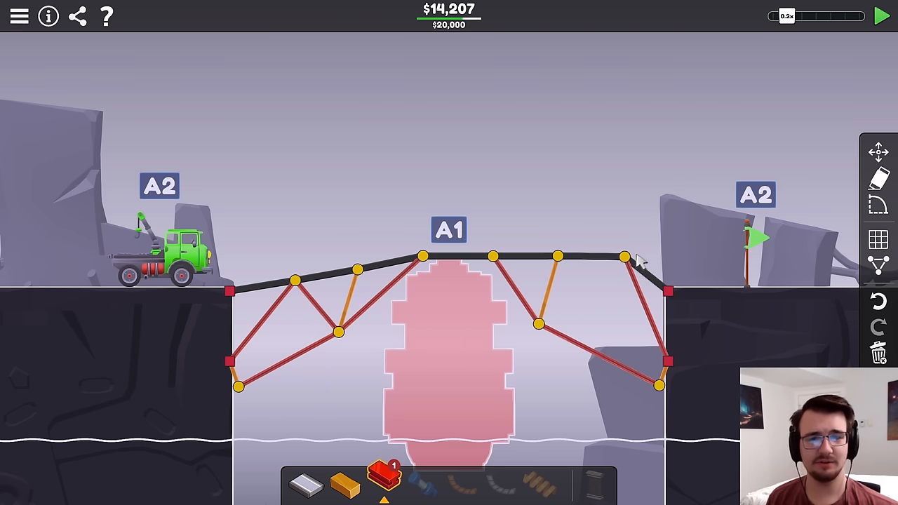
pyautogui.click(881, 14)
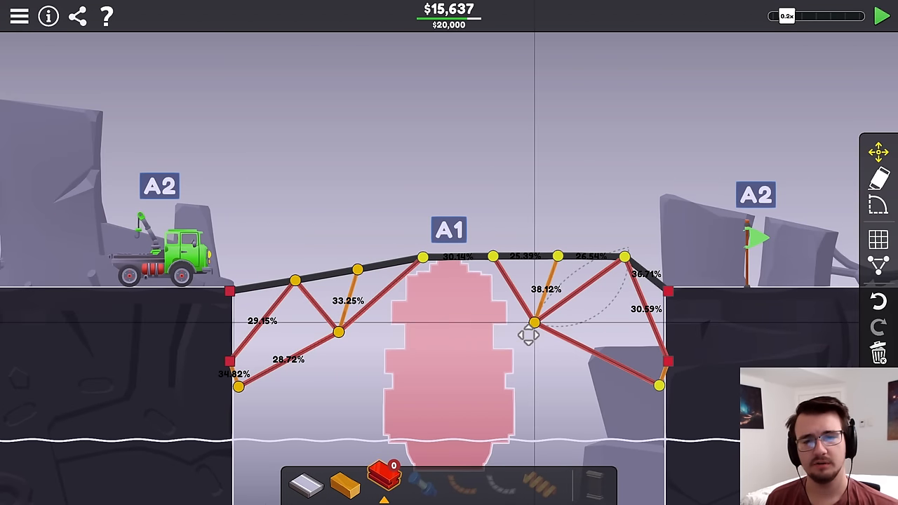
# Shift the lower right truss joint right and add small wood braces near the right anchor, retesting at ~14% stress
pyautogui.moveTo(532, 322); pyautogui.dragTo(554, 326)
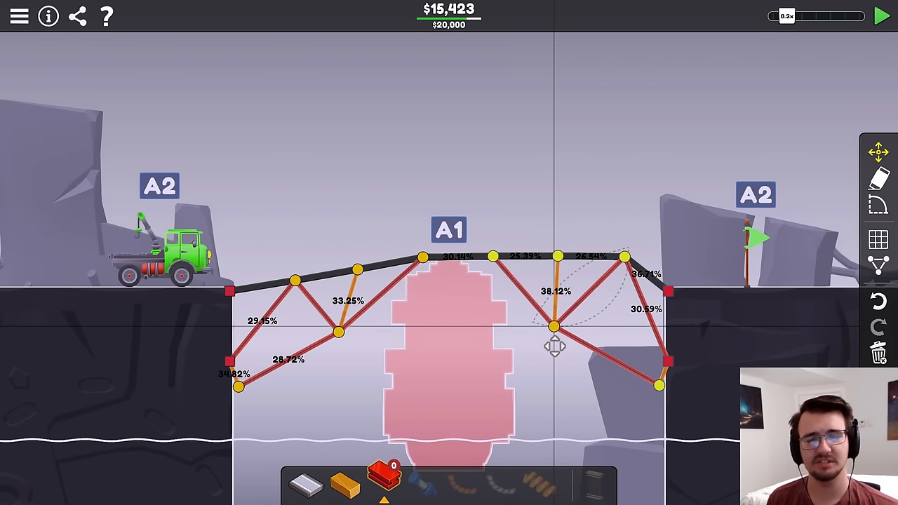
pyautogui.click(878, 14)
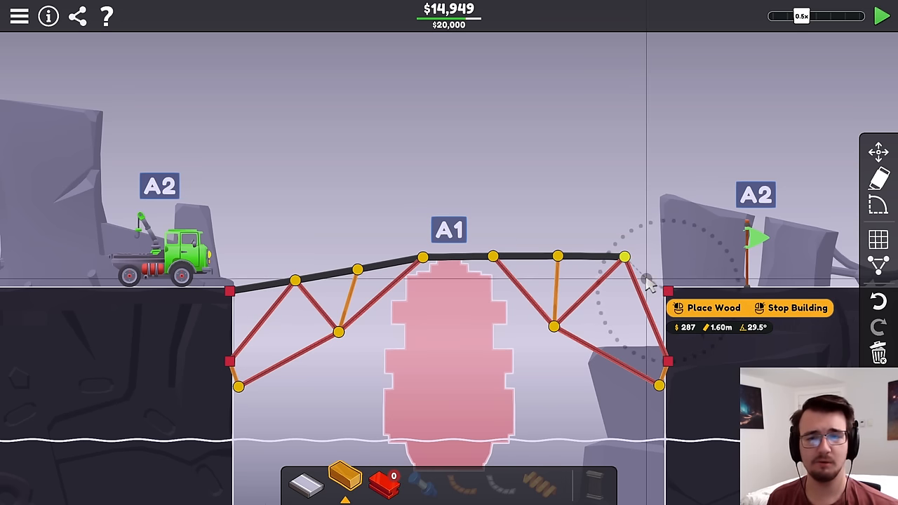
pyautogui.click(882, 15)
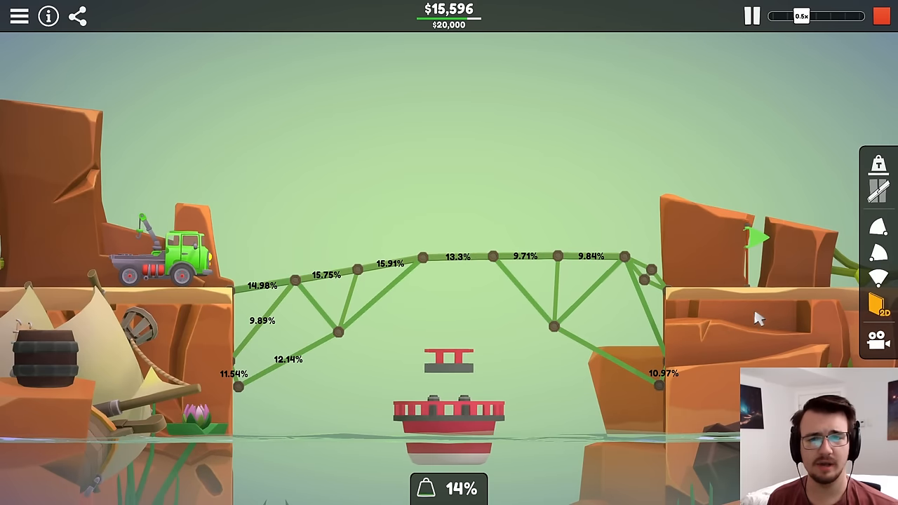
pyautogui.click(848, 18)
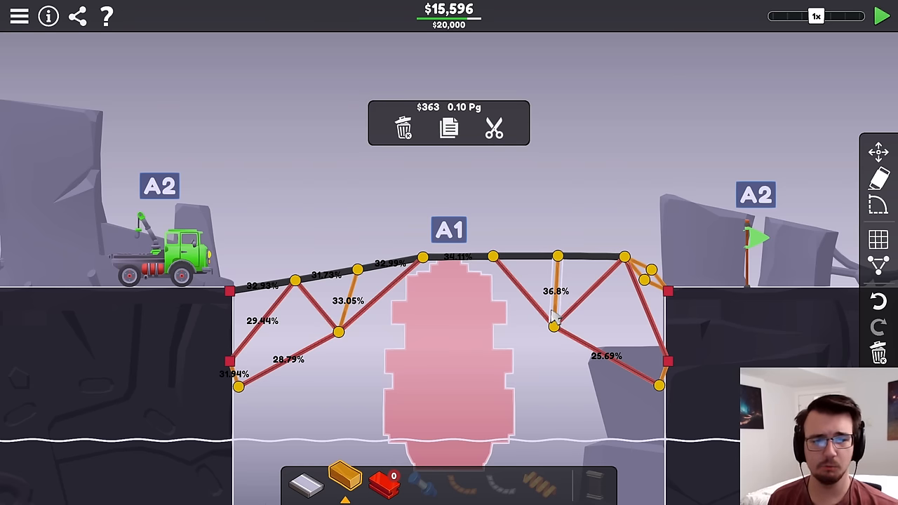
pyautogui.click(553, 338)
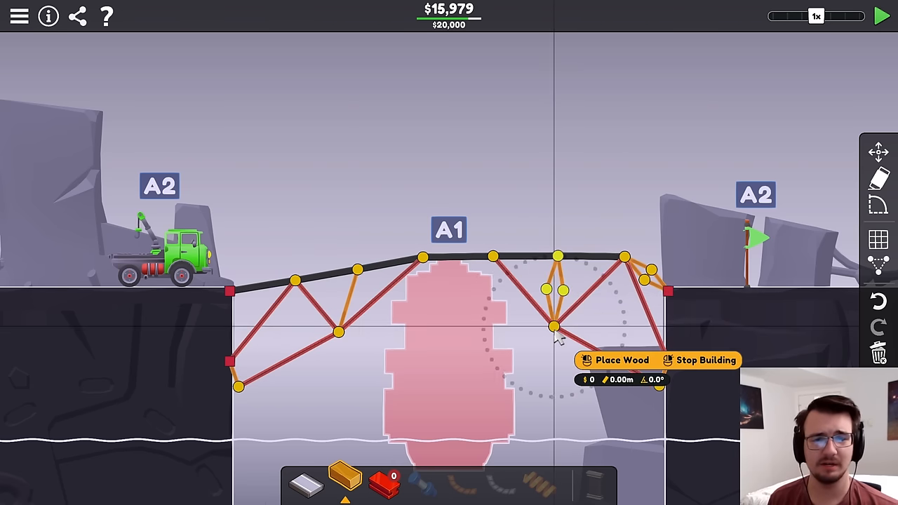
# Finish Over The Boat at 14% stress, then replay a version with a raised upper truss at $18,176
pyautogui.click(878, 14)
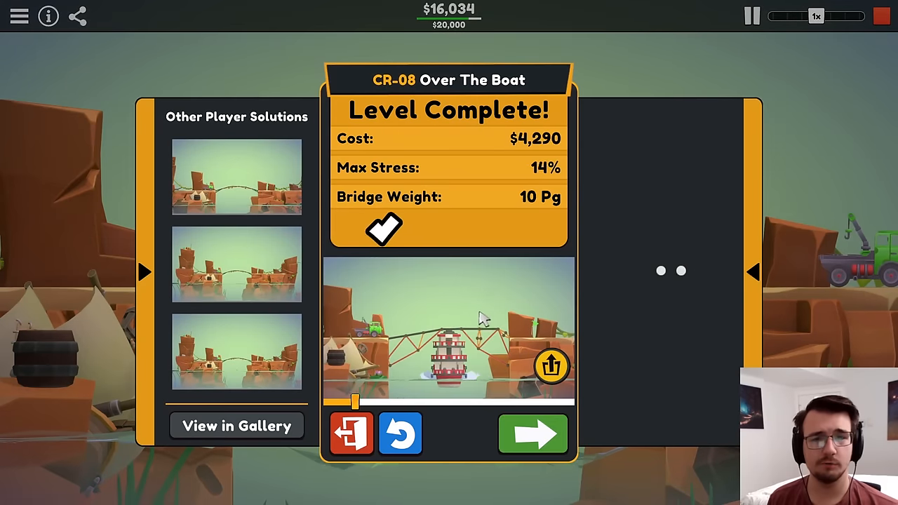
pyautogui.click(533, 434)
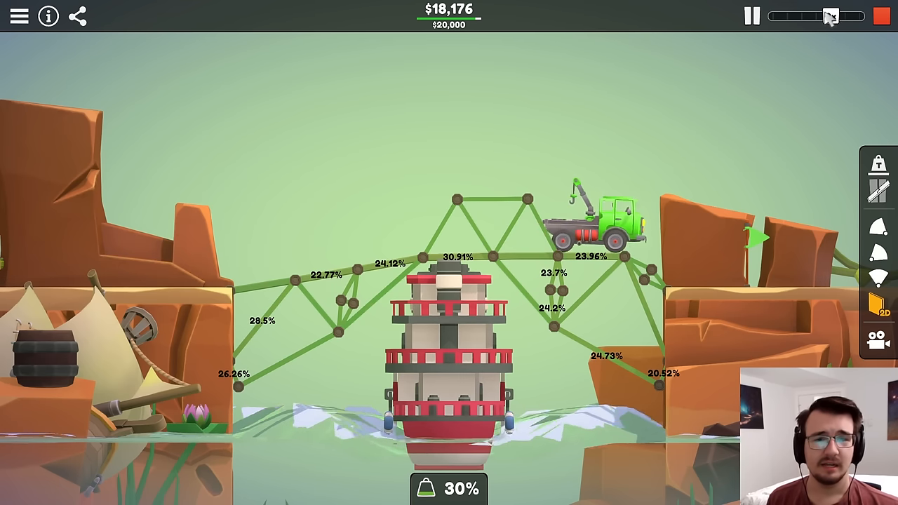
pyautogui.click(816, 17)
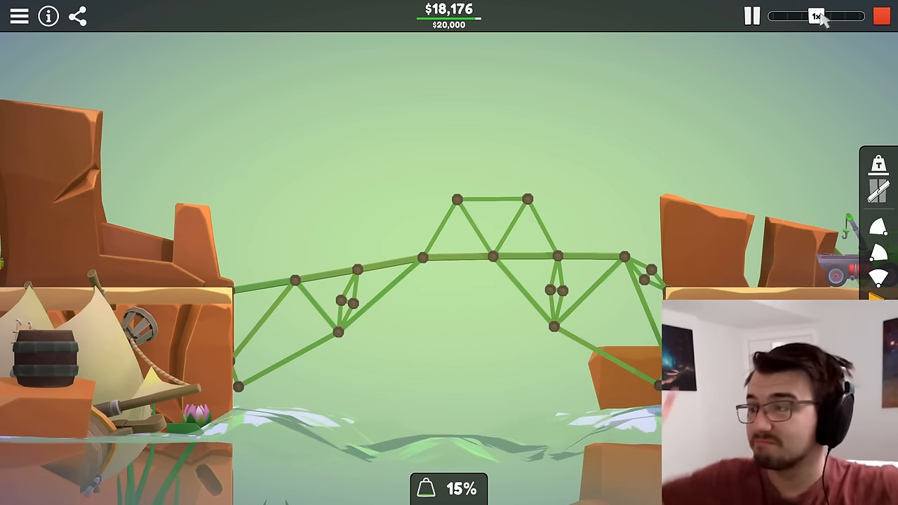